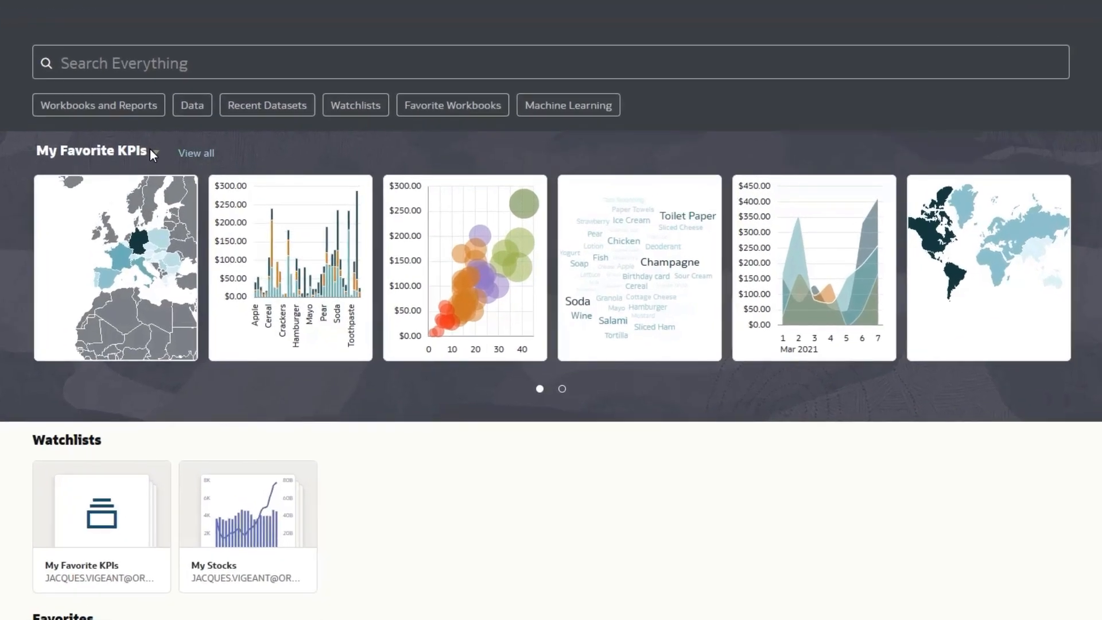
mouse_move(1086, 272)
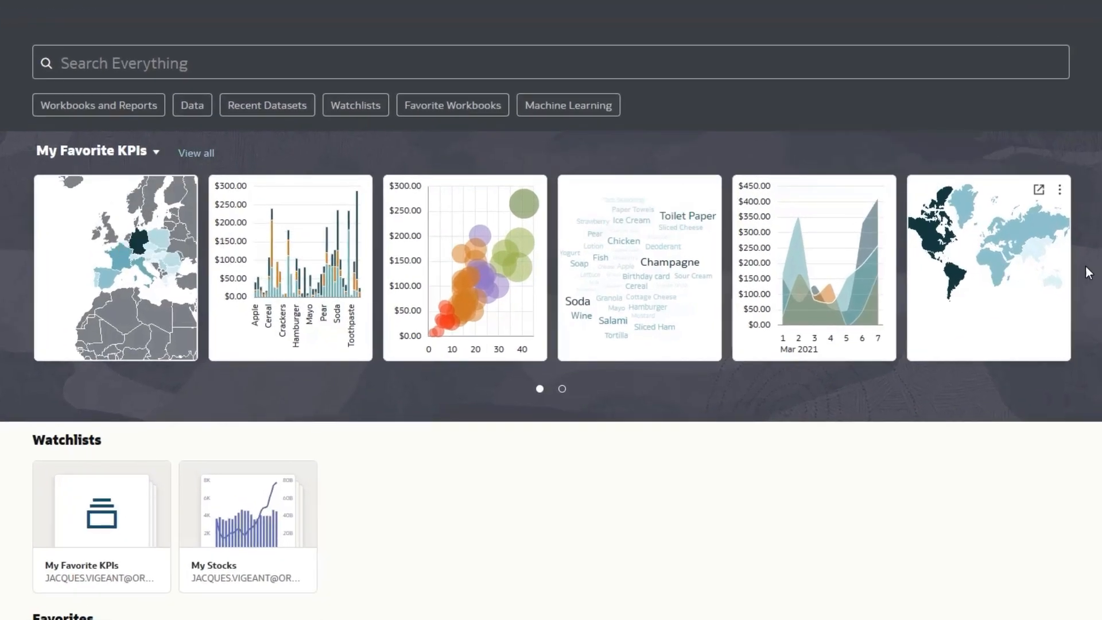
mouse_move(166, 189)
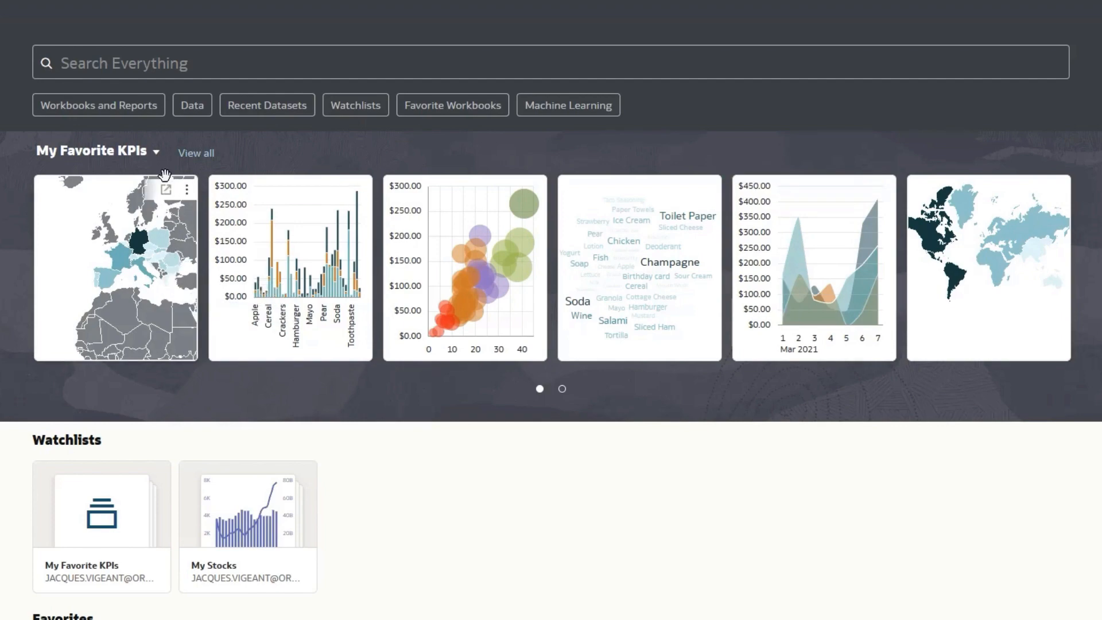
mouse_move(60, 156)
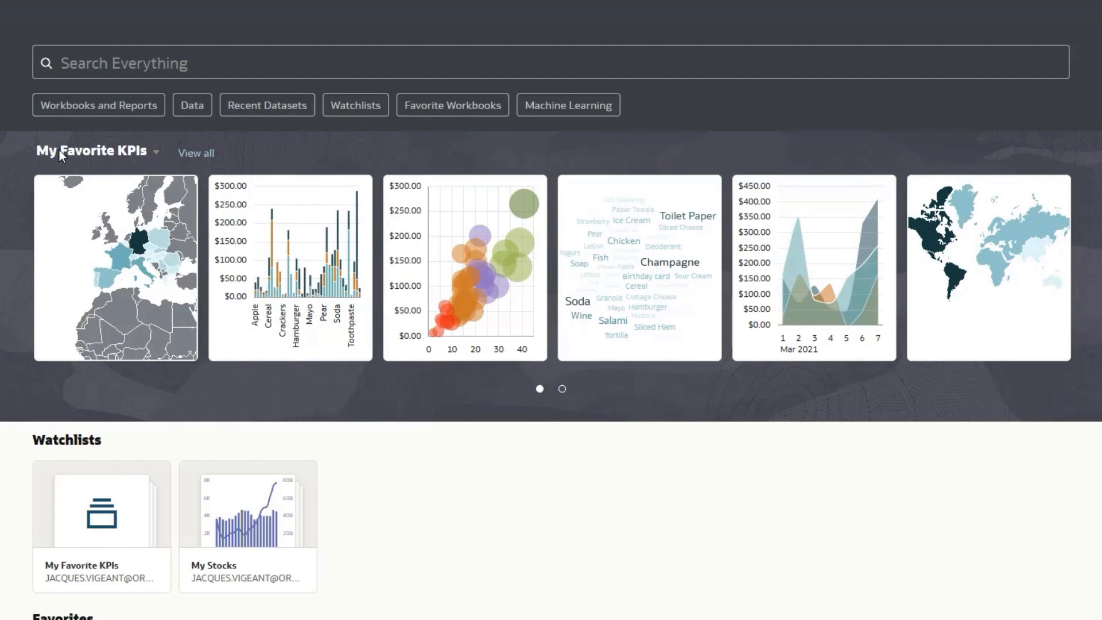
Step: Feature the My Stocks watchlist, switch back to My Favorite KPIs, and page through its cards
click(156, 150)
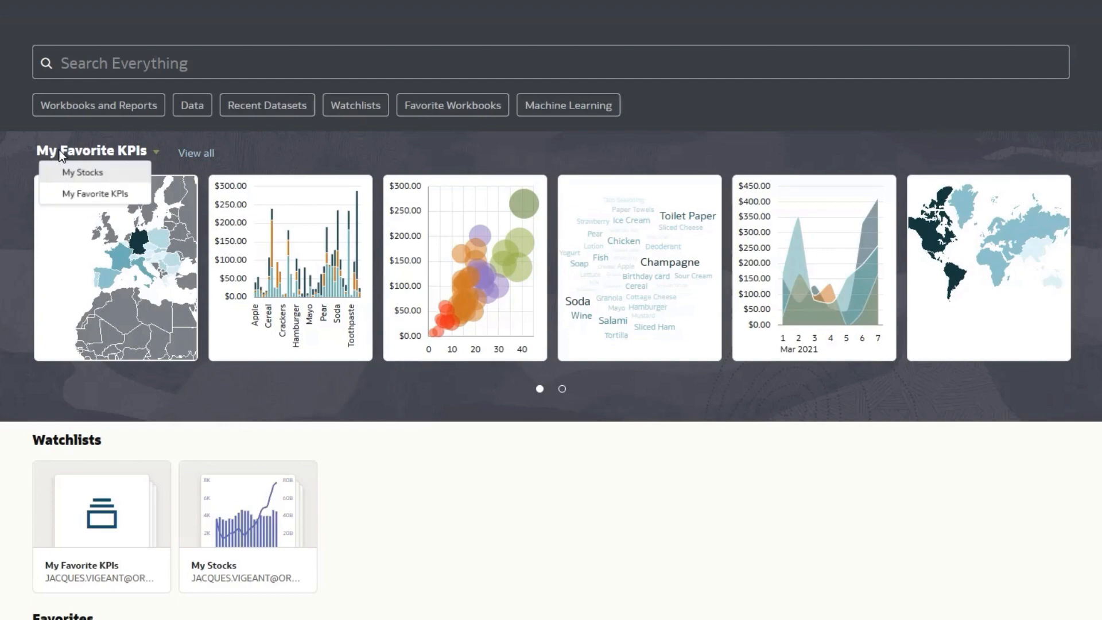
click(83, 172)
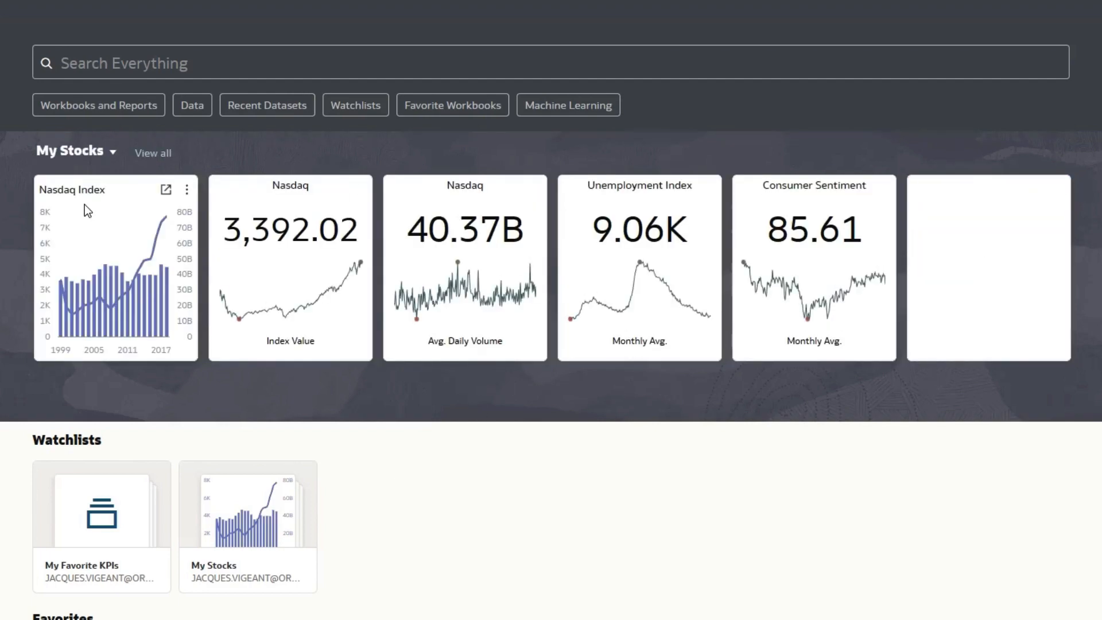
click(73, 151)
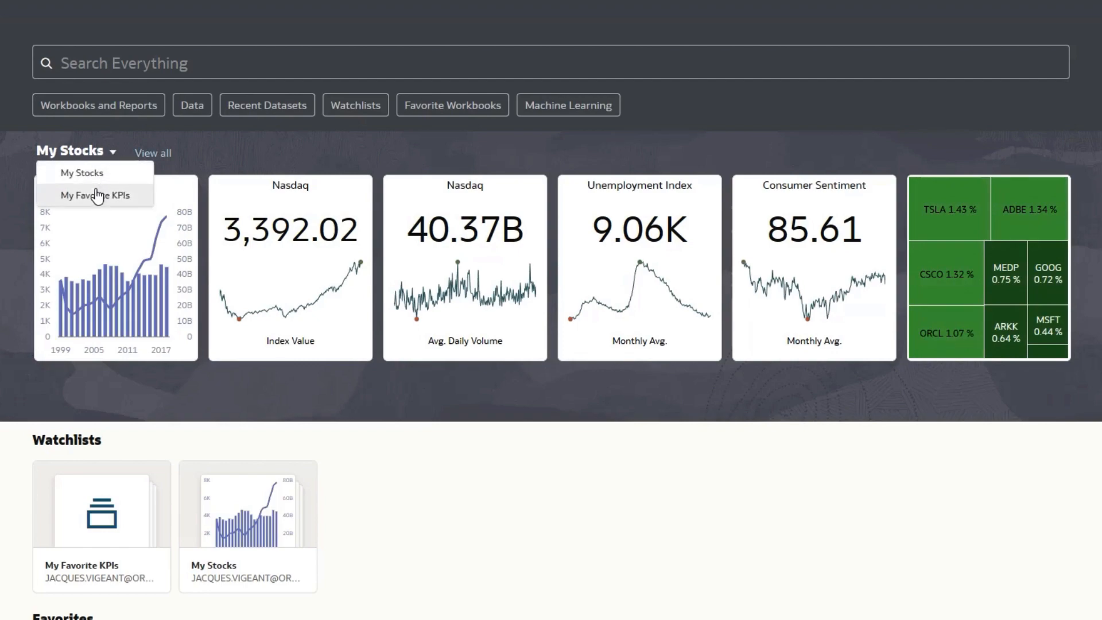
click(93, 195)
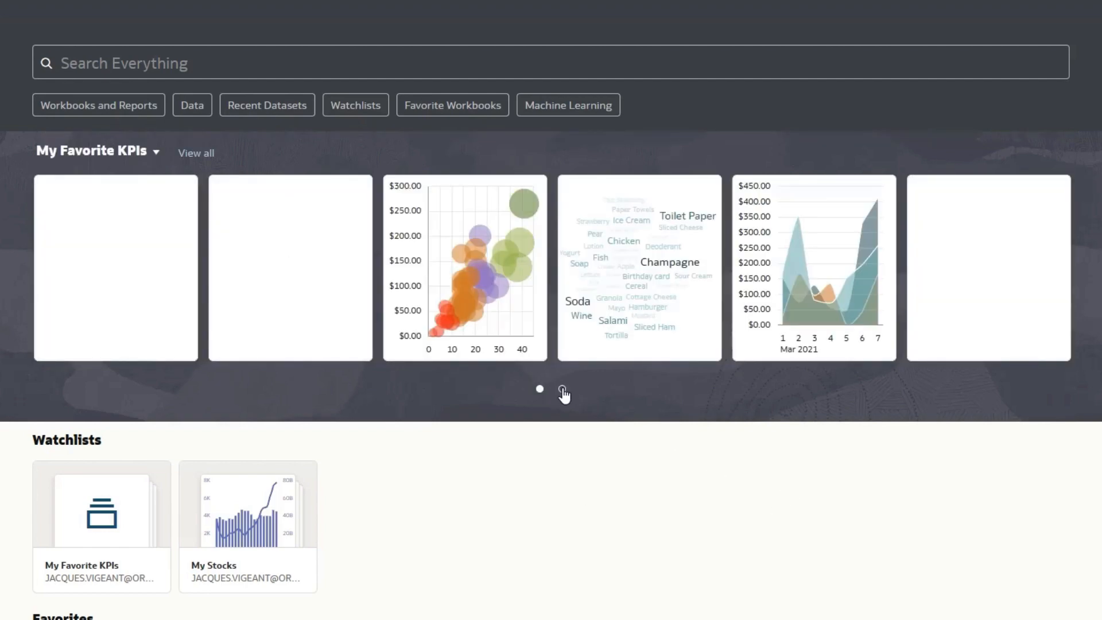
click(565, 390)
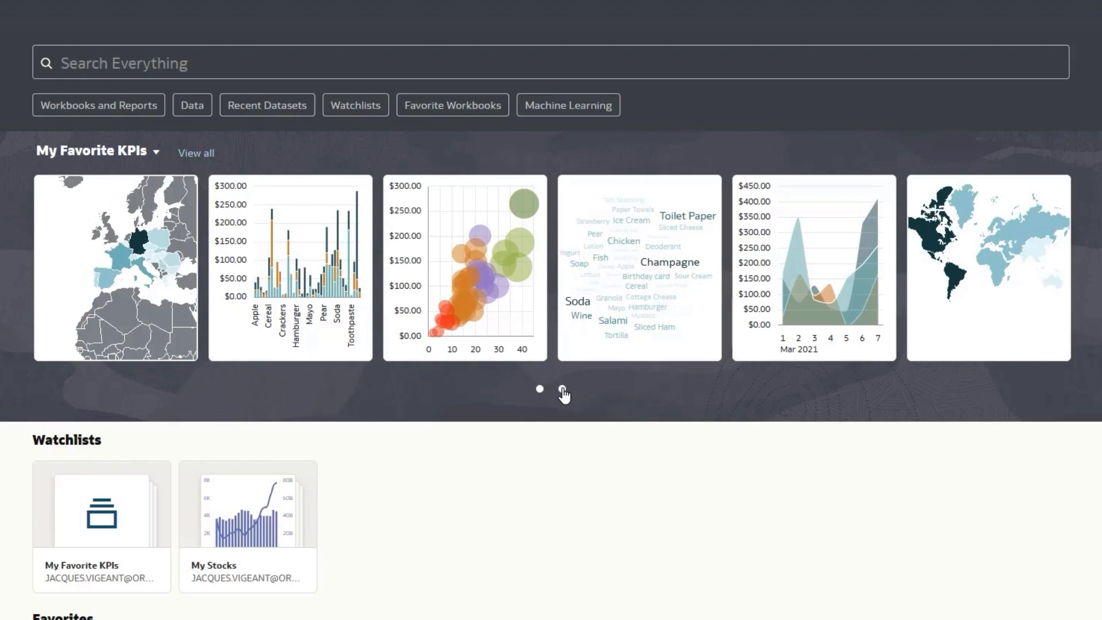
click(563, 389)
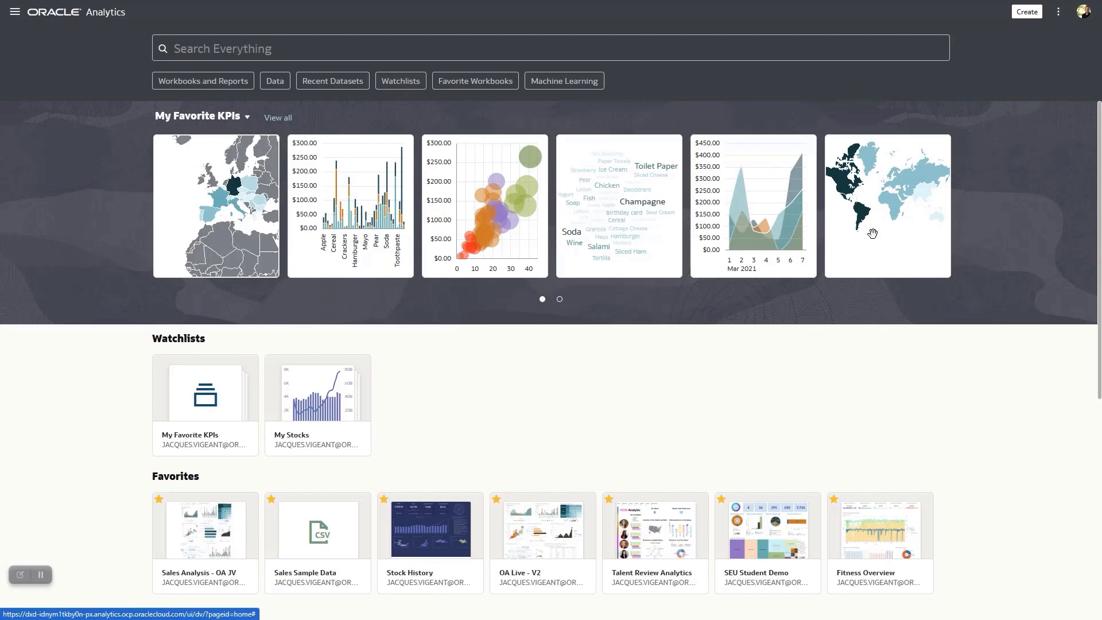
Step: Review the featured-watchlist display options in home page customization and dismiss without saving
click(1059, 11)
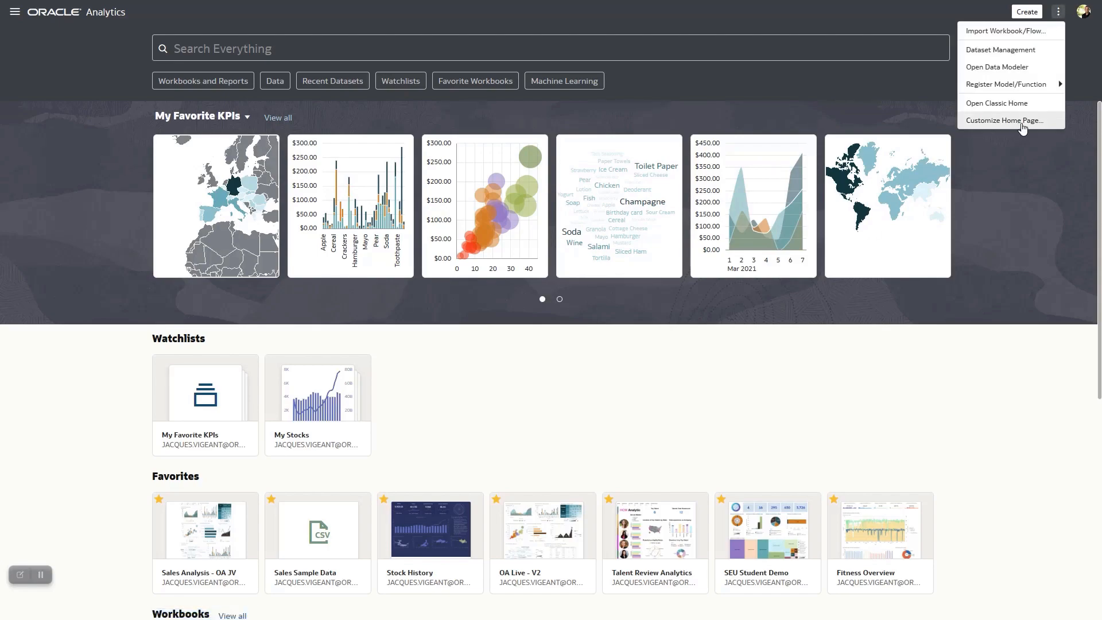
click(1007, 120)
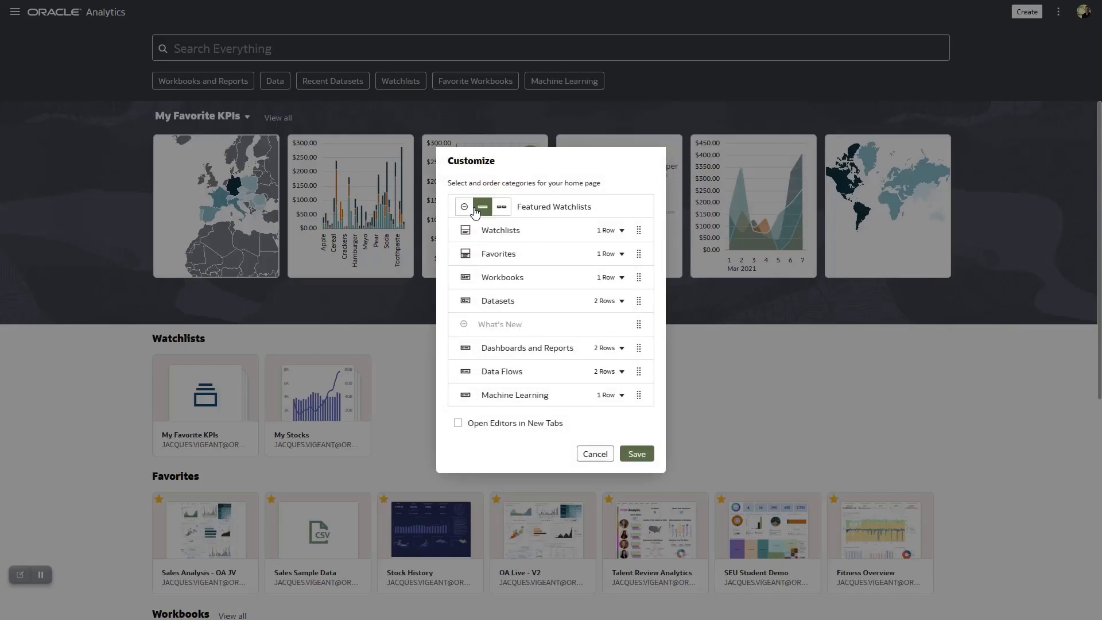
click(482, 206)
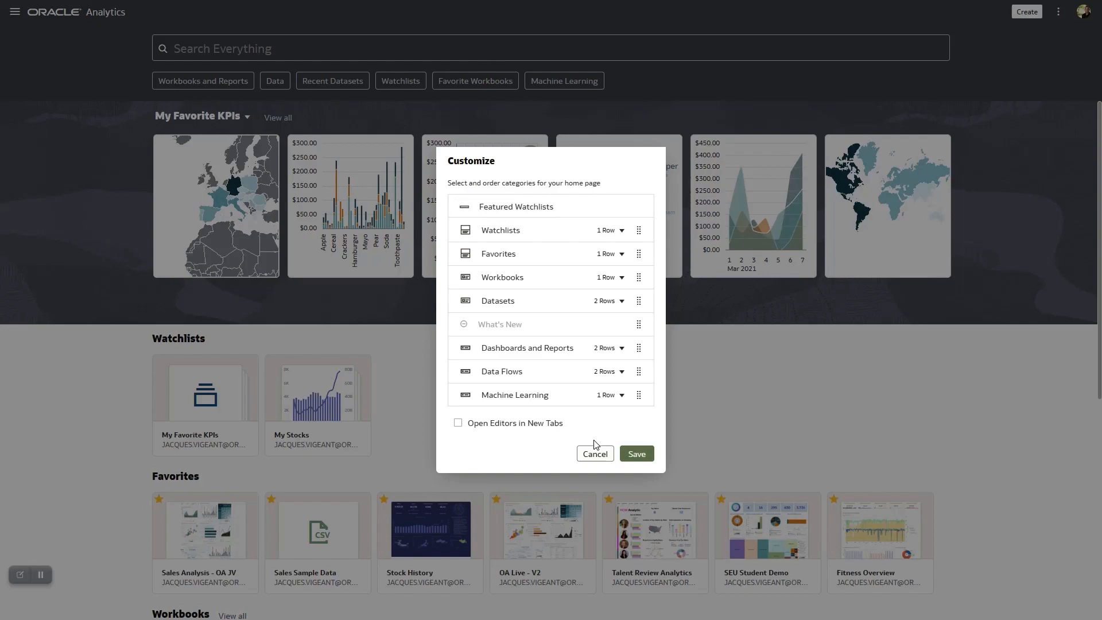
click(594, 454)
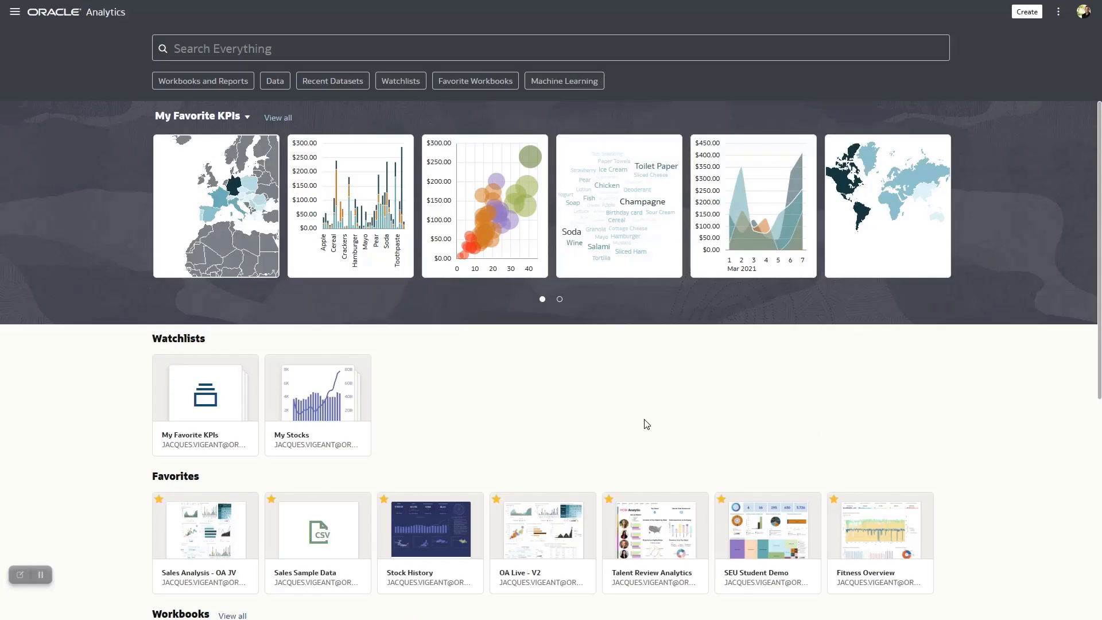
mouse_move(696, 382)
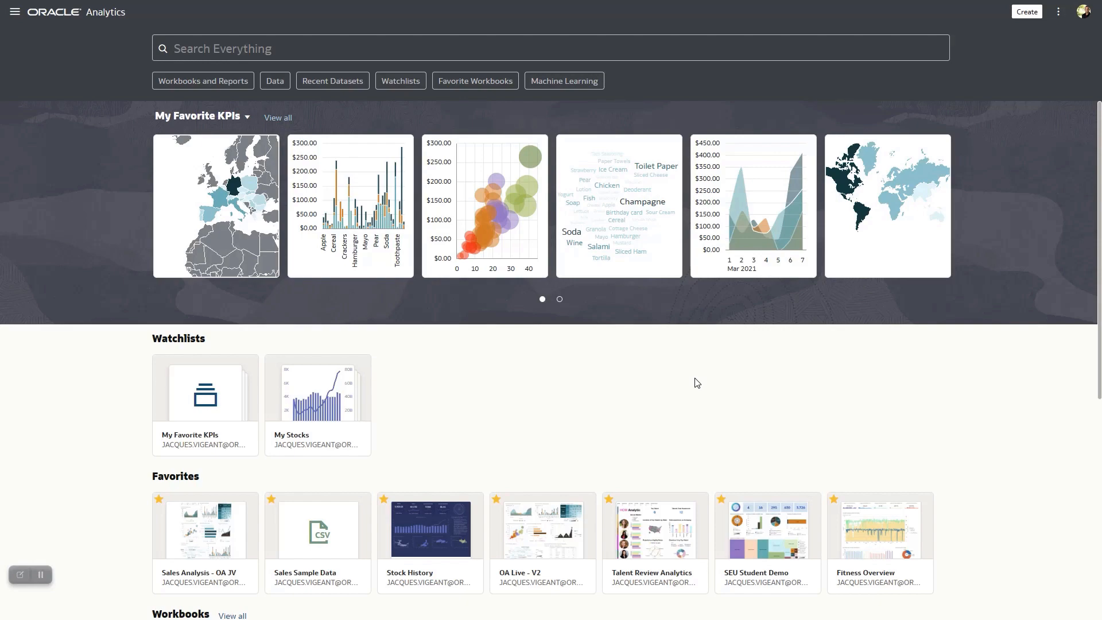
mouse_move(110, 612)
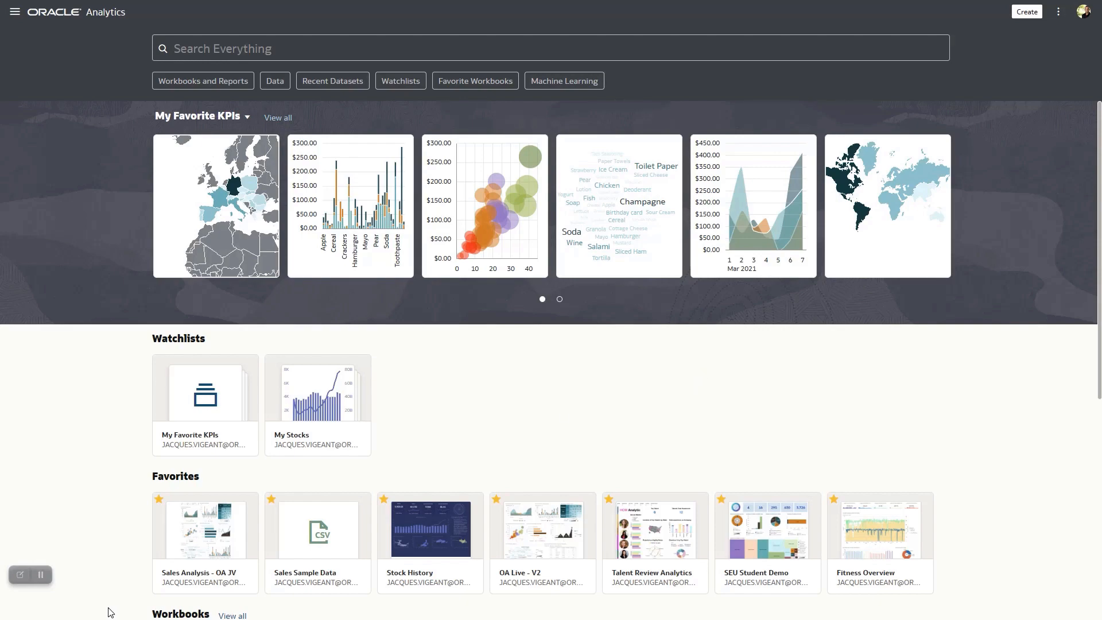
Step: Edit the Sales Analysis - OA JV workbook and bring up watchlist choices for its scatter chart
click(204, 530)
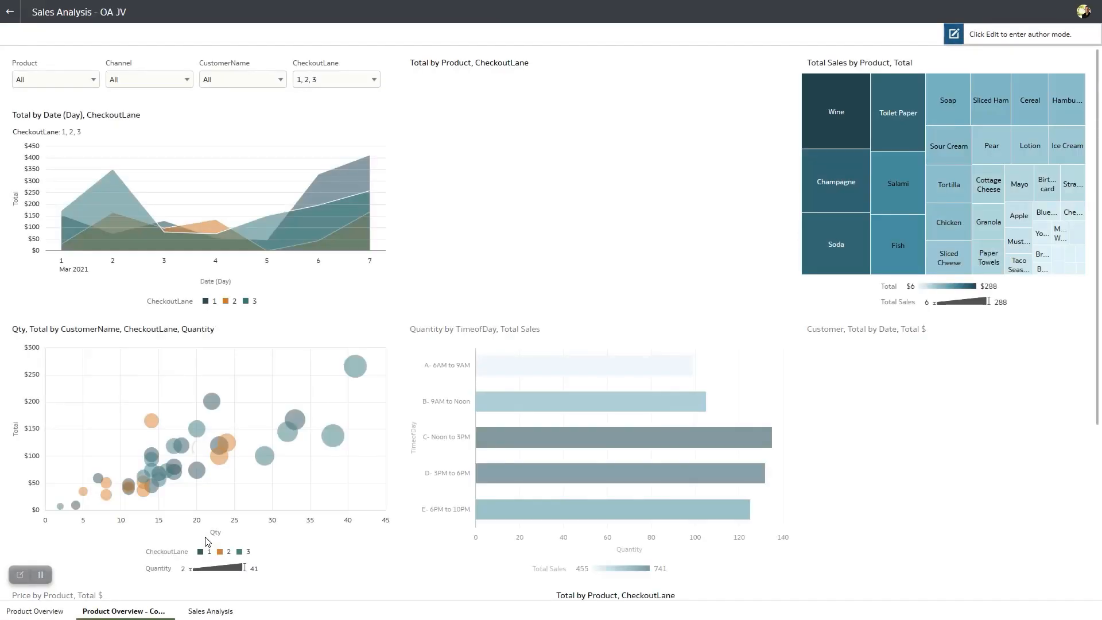
click(124, 611)
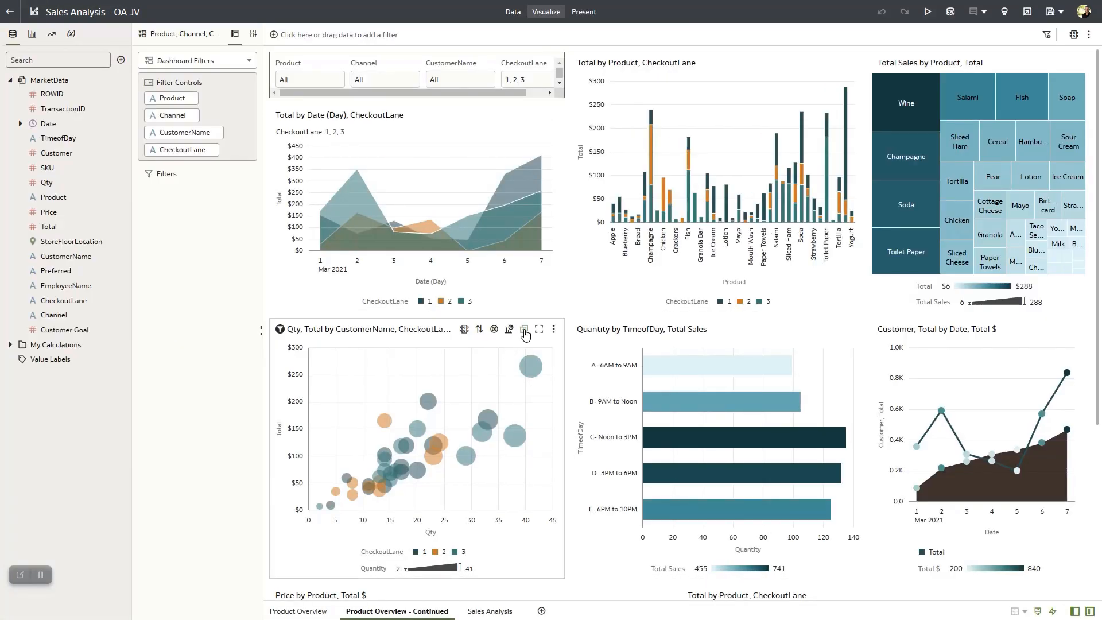
mouse_move(523, 330)
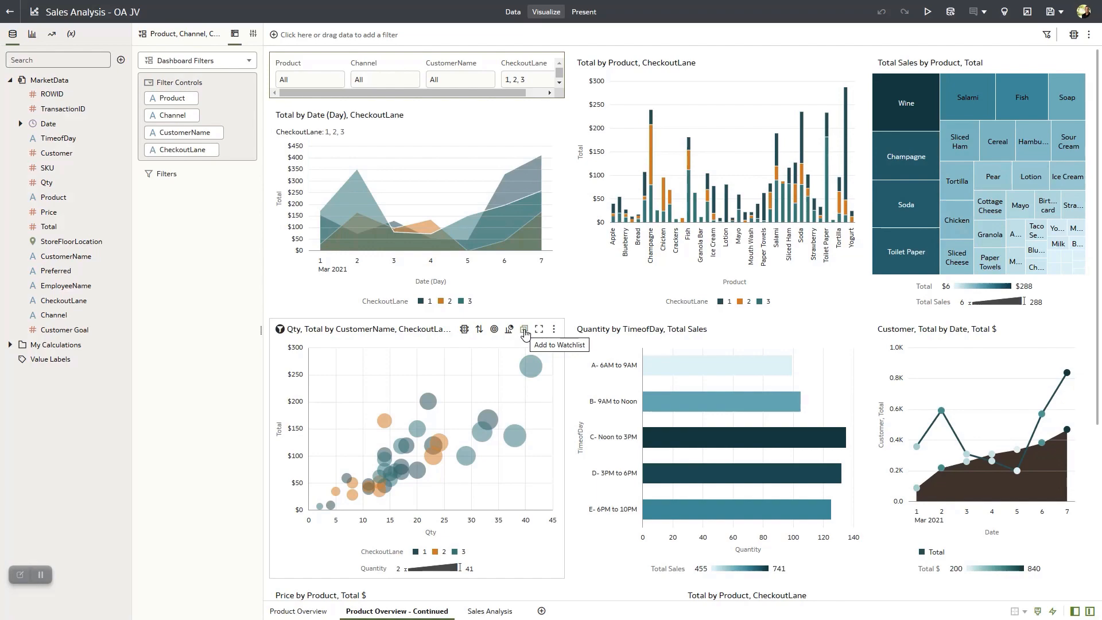
click(525, 330)
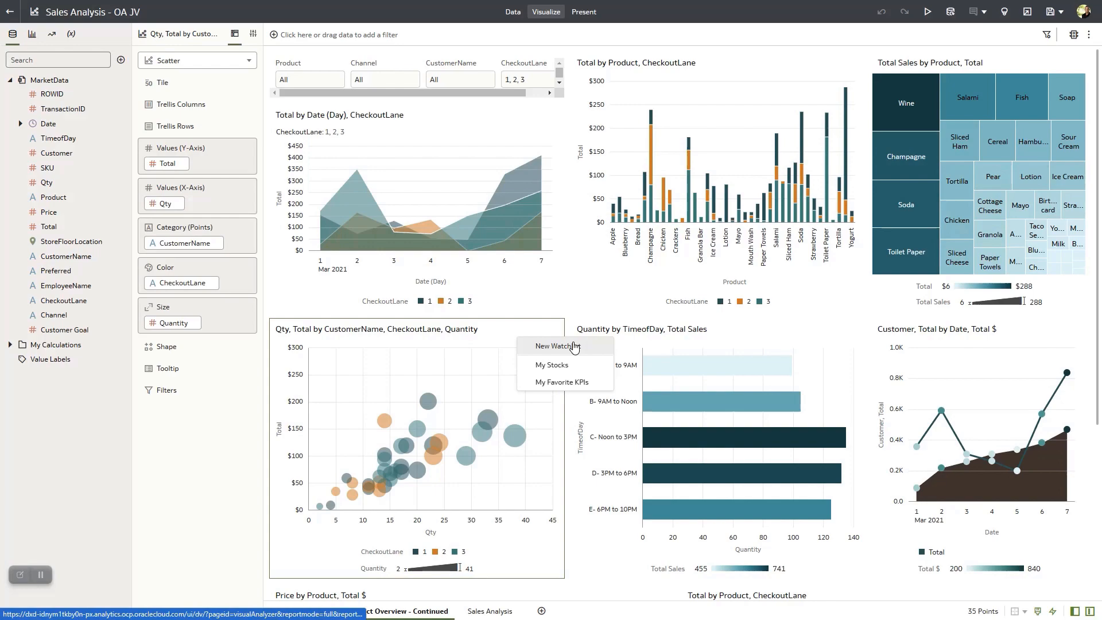
mouse_move(568, 365)
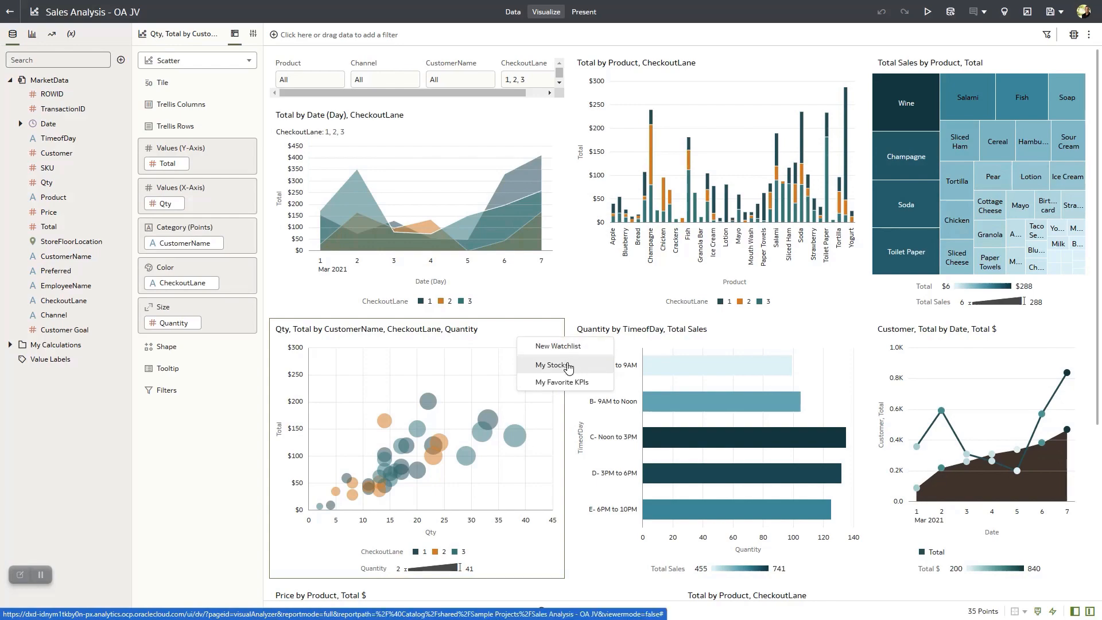
mouse_move(565, 381)
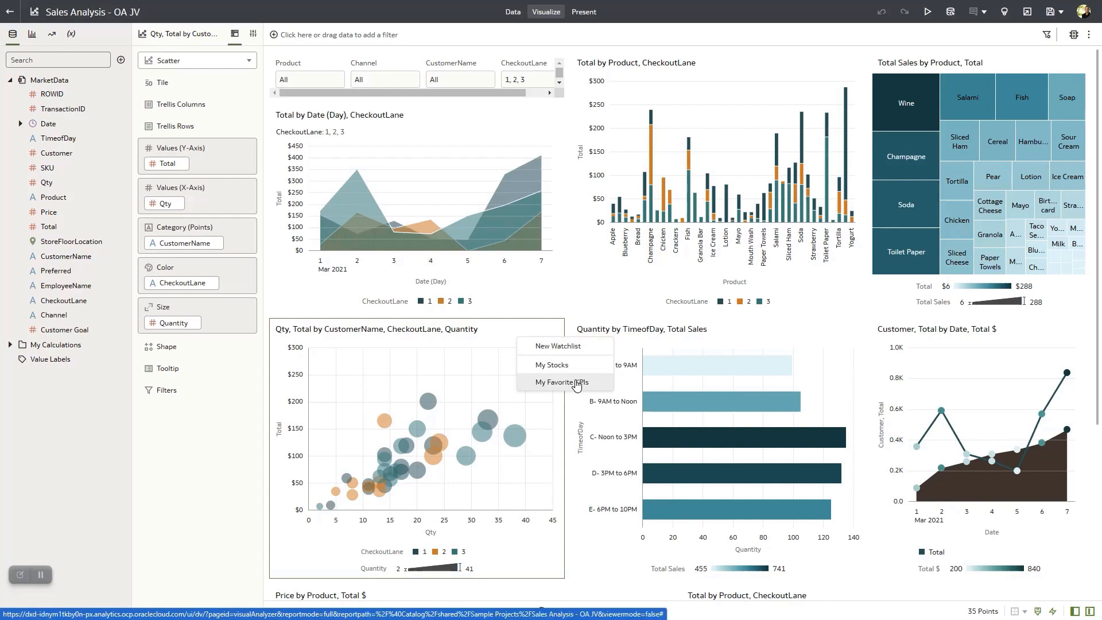
Step: Add the scatter chart to a new watchlist named 'My Demo watchlist' with Show Title off
click(558, 346)
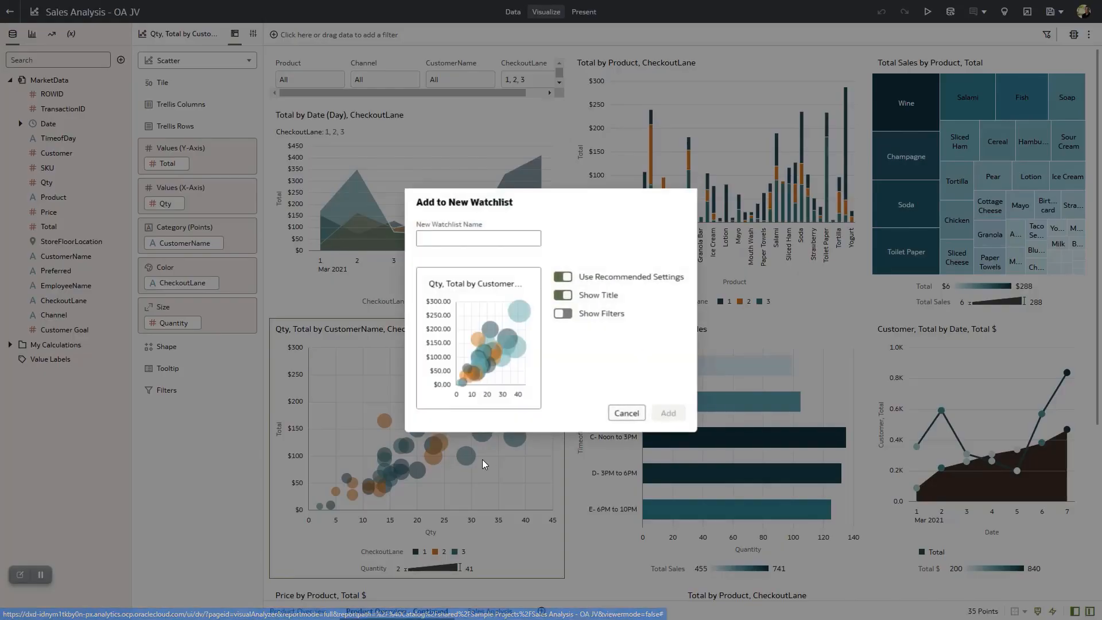
text(My Demo watchlist)
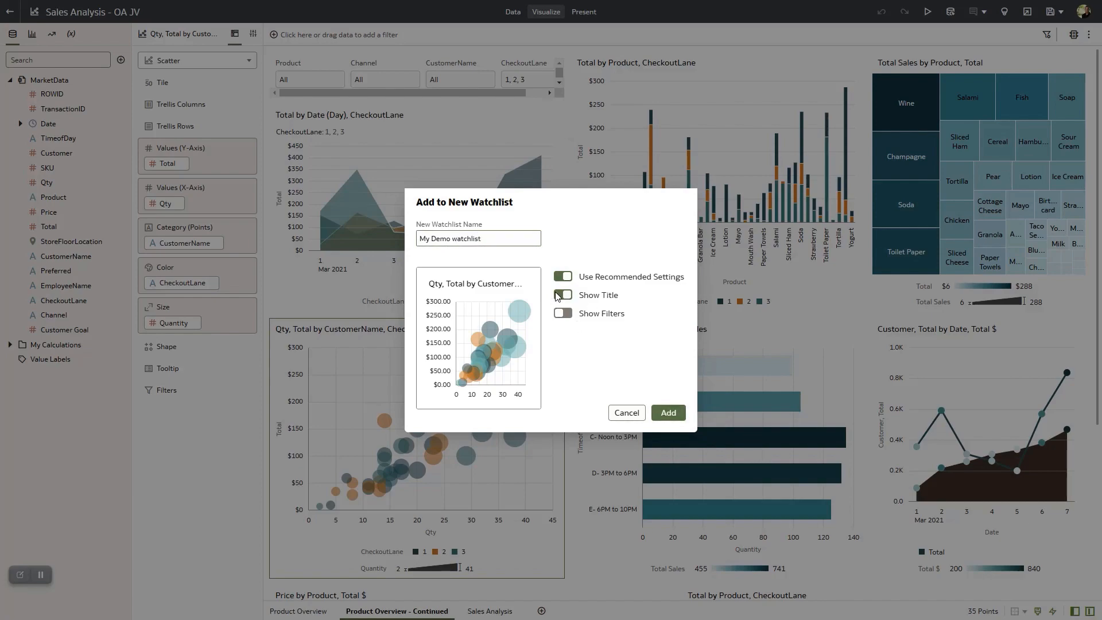
click(563, 295)
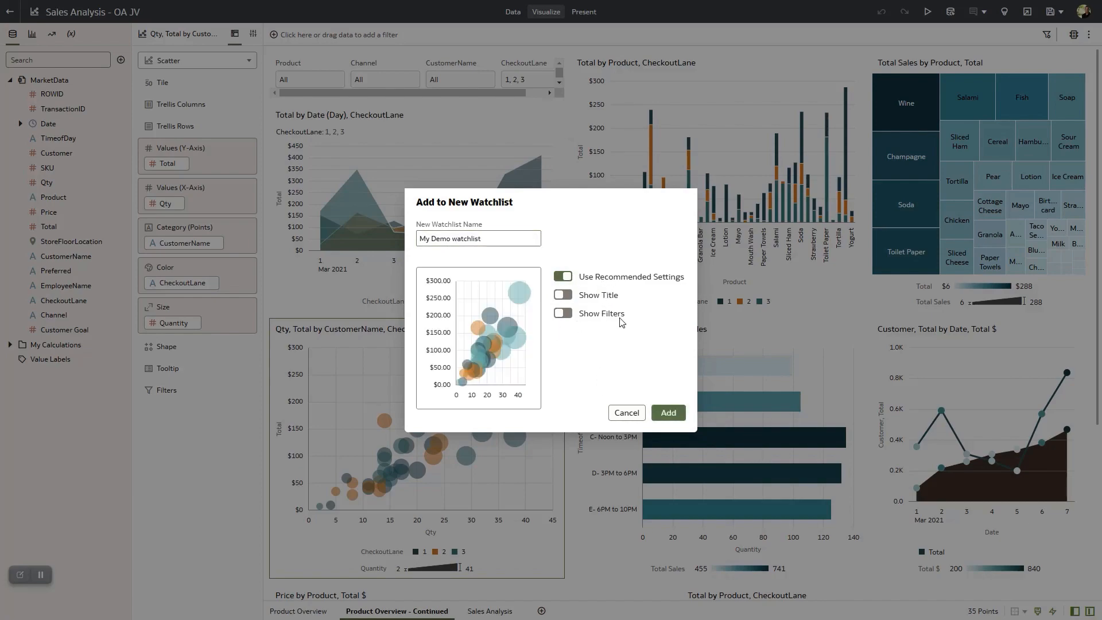
mouse_move(667, 412)
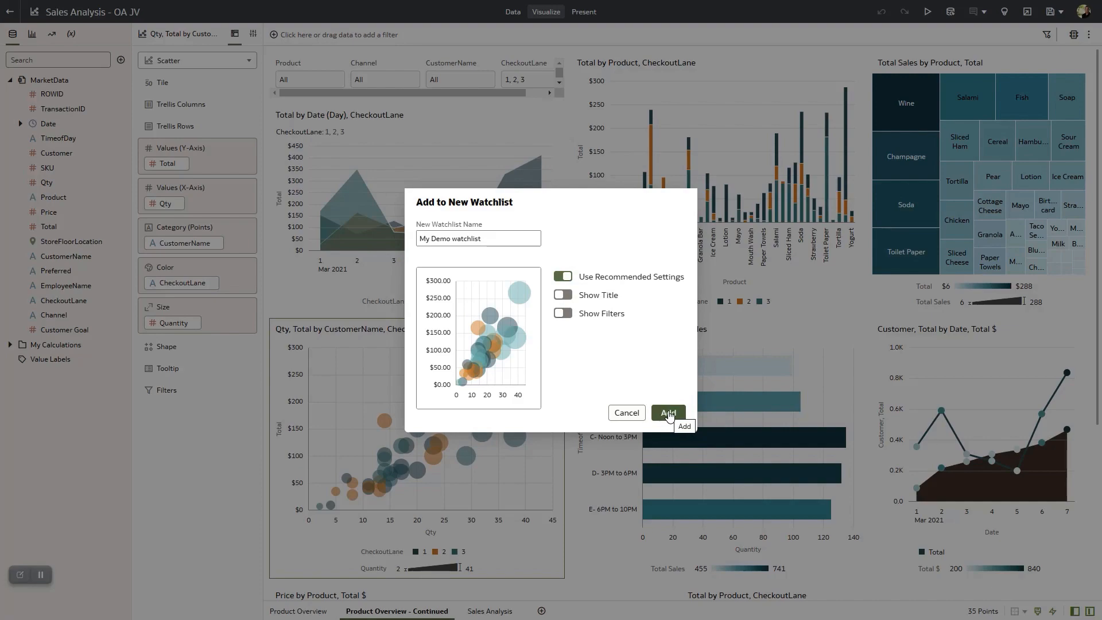
click(666, 412)
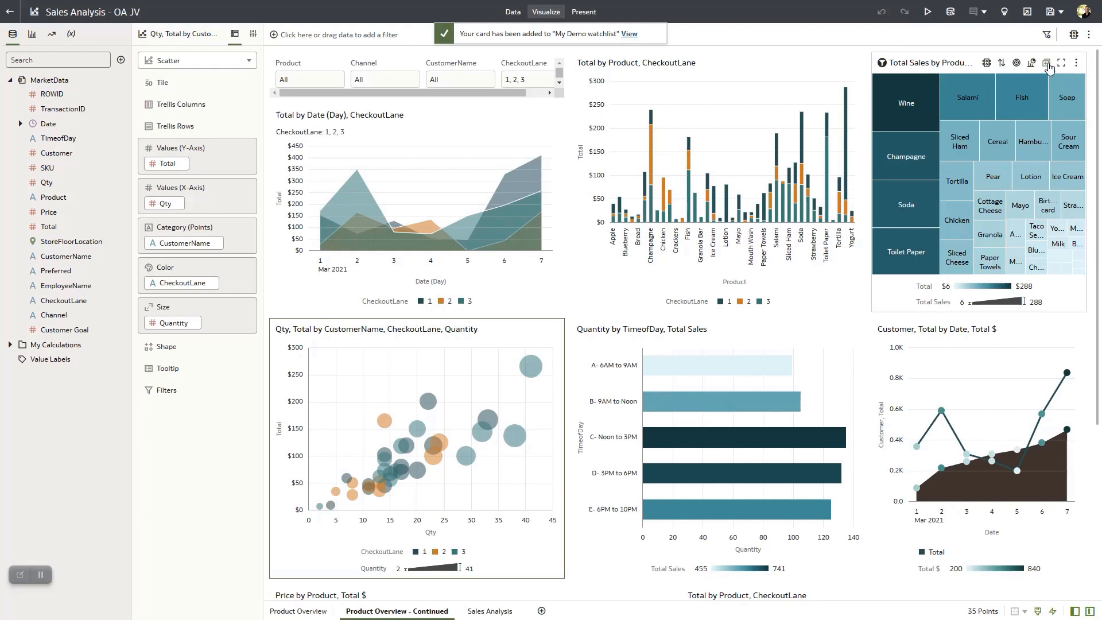
Step: Add the Total Sales by Product treemap to My Demo watchlist with its title hidden
click(1047, 62)
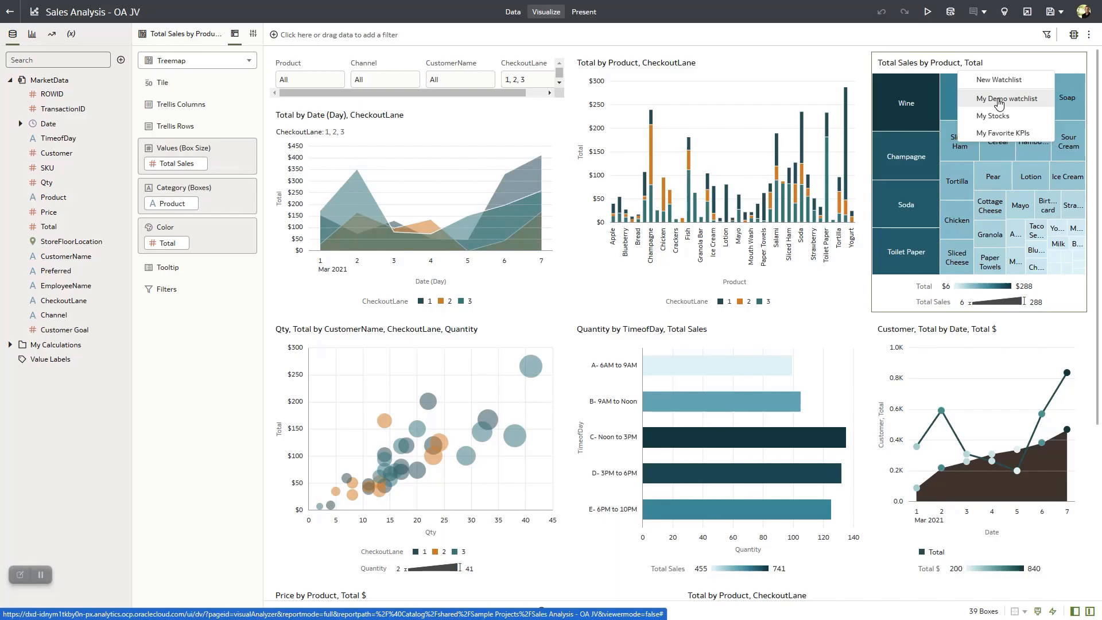
click(1005, 97)
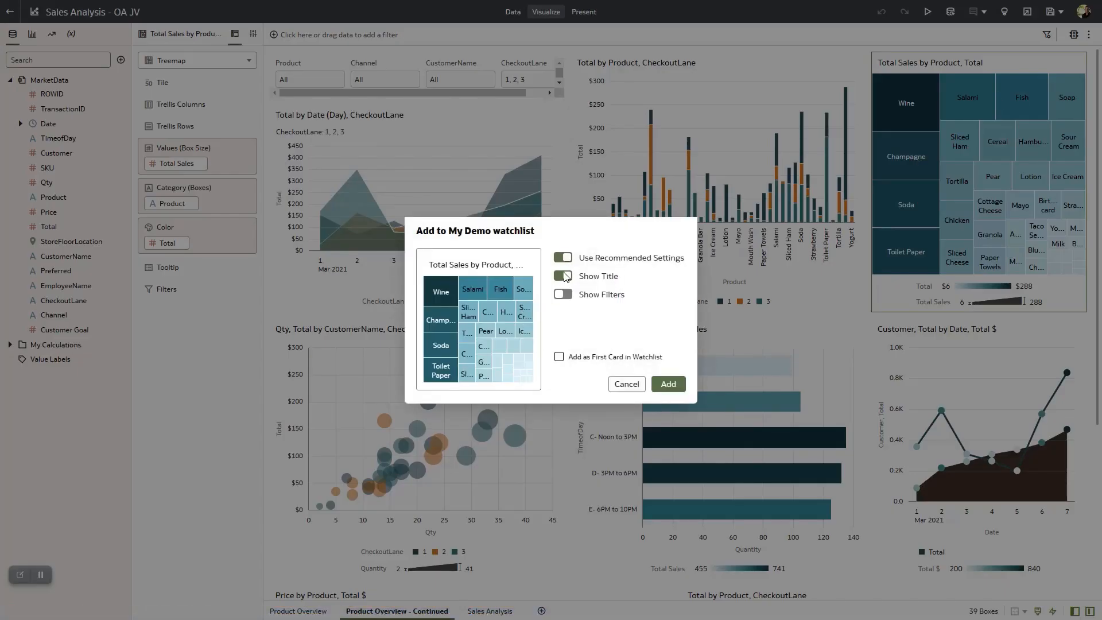
click(665, 383)
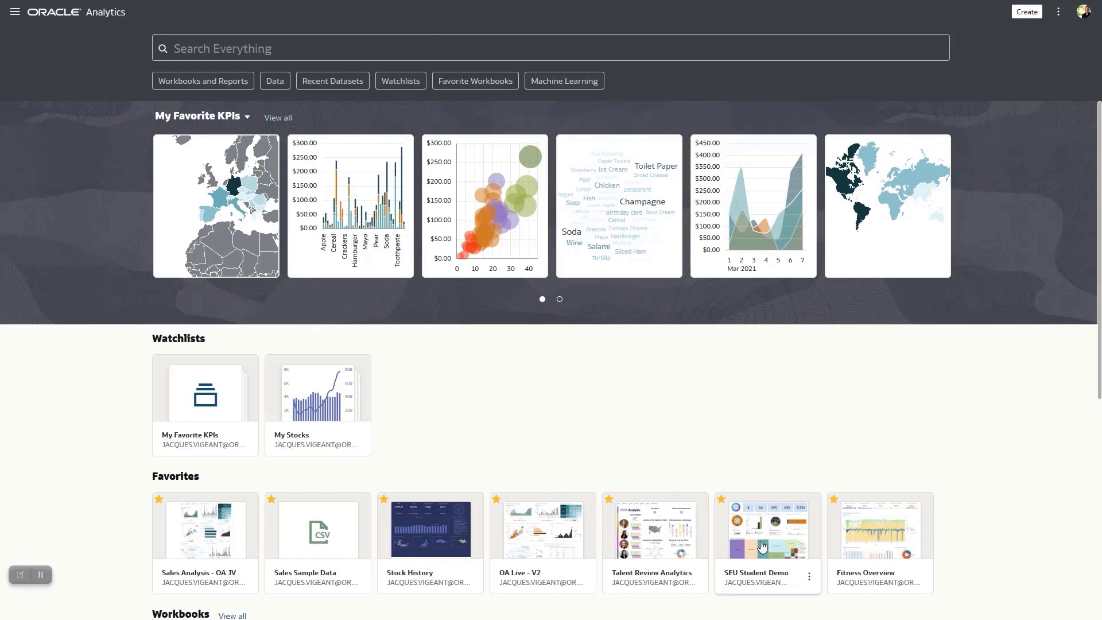
mouse_move(436, 550)
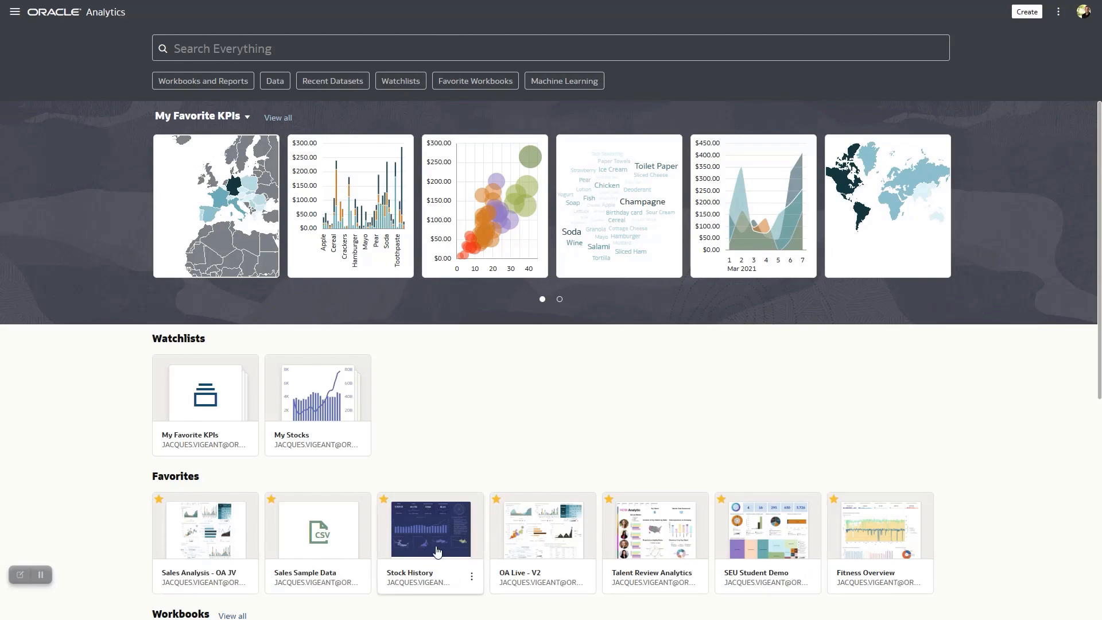
Step: Add the Sales / Profit By City scatter from Sales Dashboard II to My Demo watchlist, title hidden
scroll(down, 3)
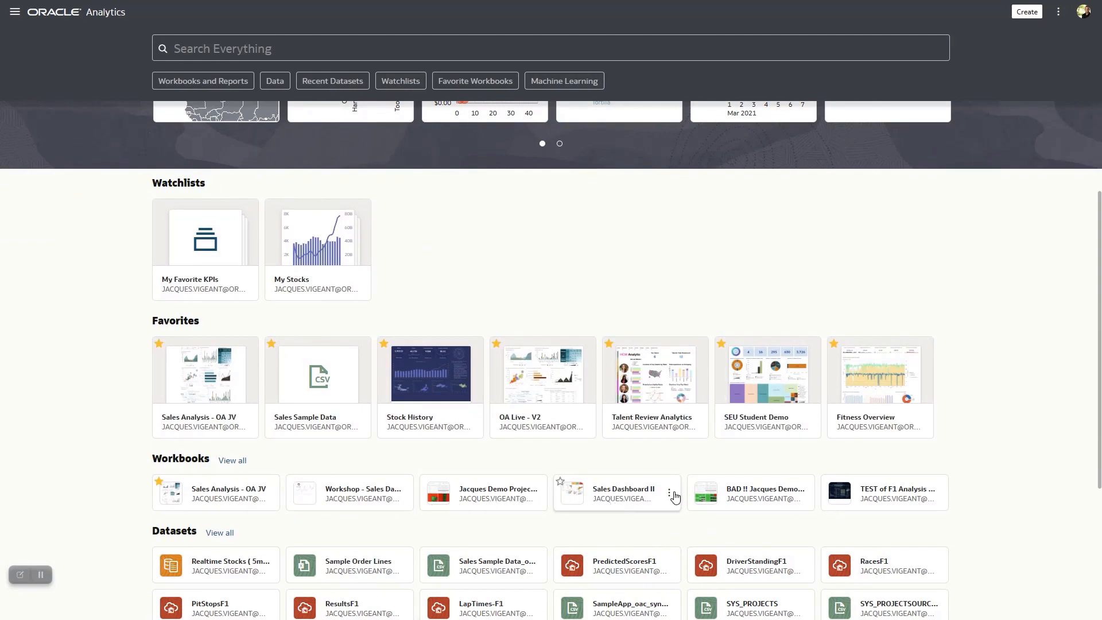
mouse_move(612, 357)
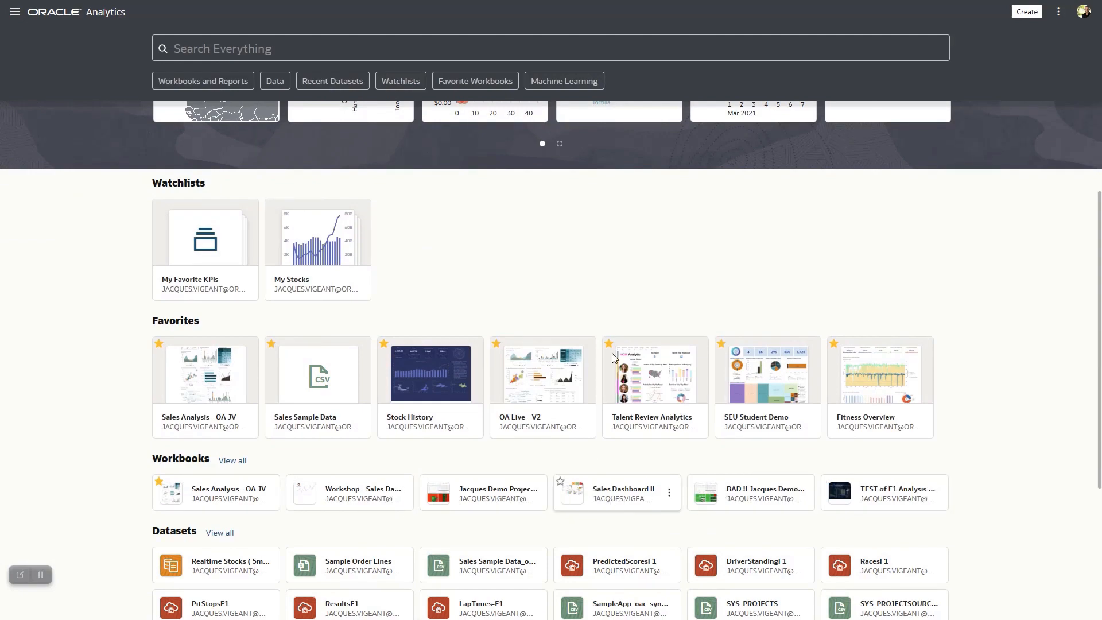
click(623, 492)
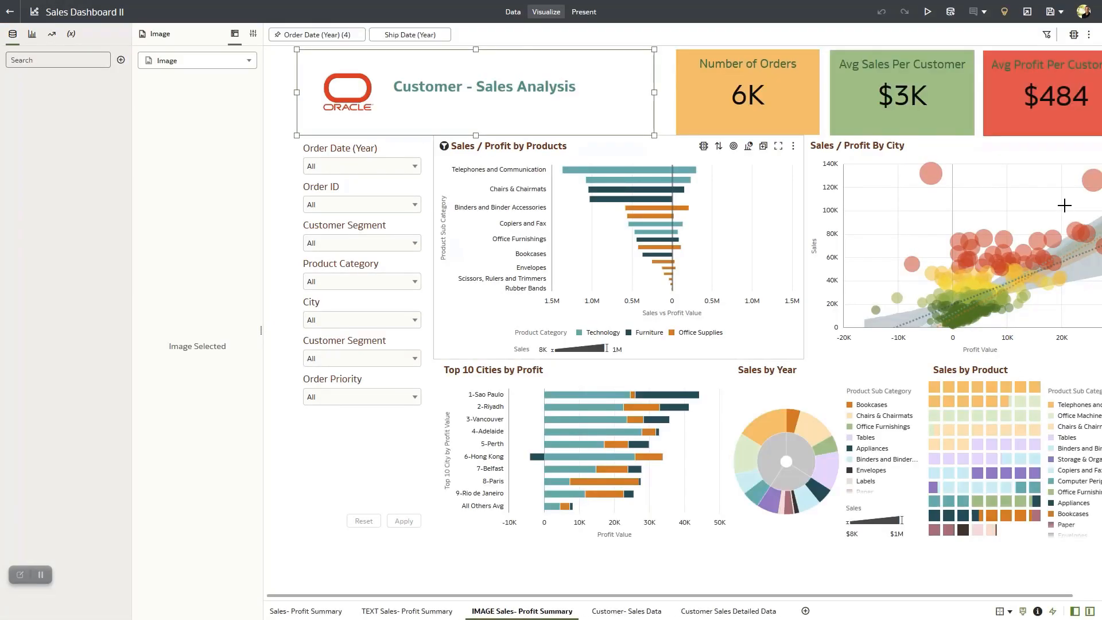
click(1073, 146)
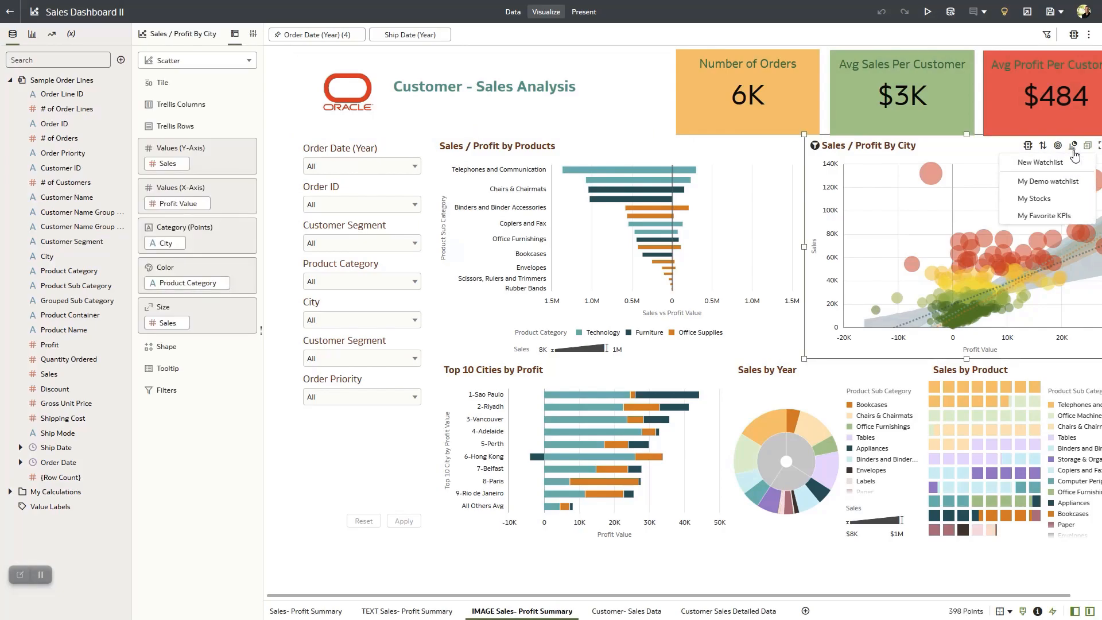
click(1048, 180)
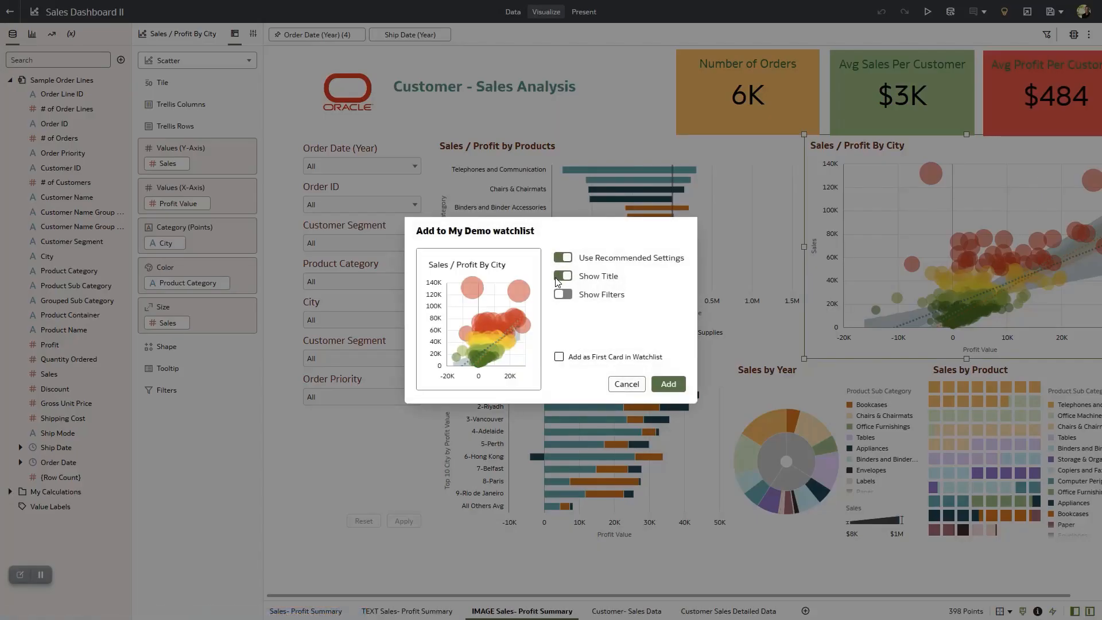
click(665, 384)
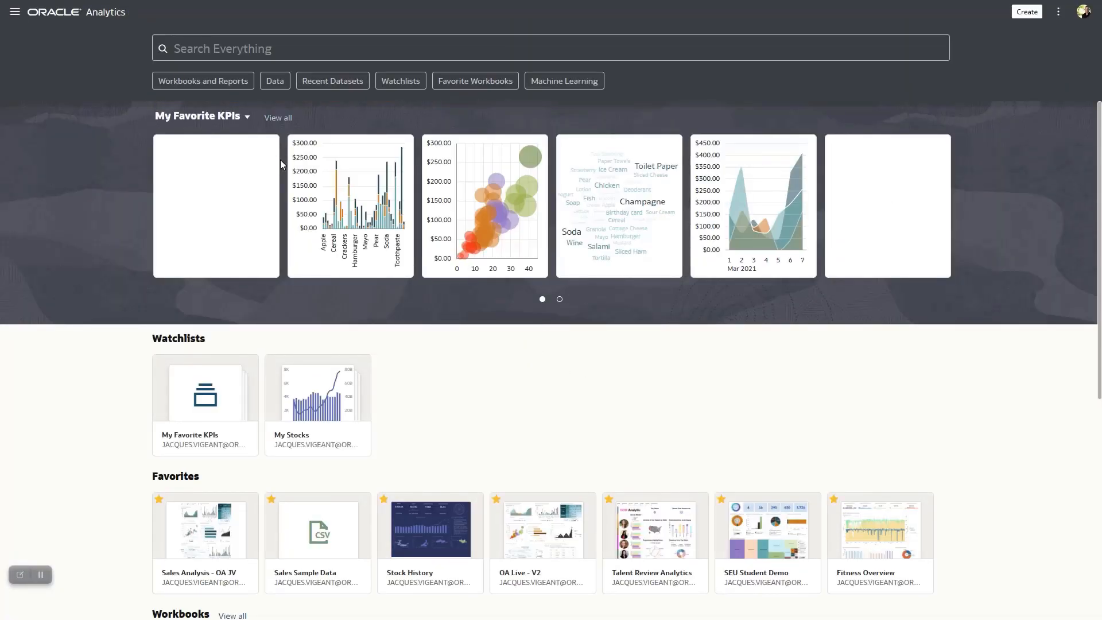
Step: Select My Demo watchlist as the watchlist displayed on the home page
click(247, 117)
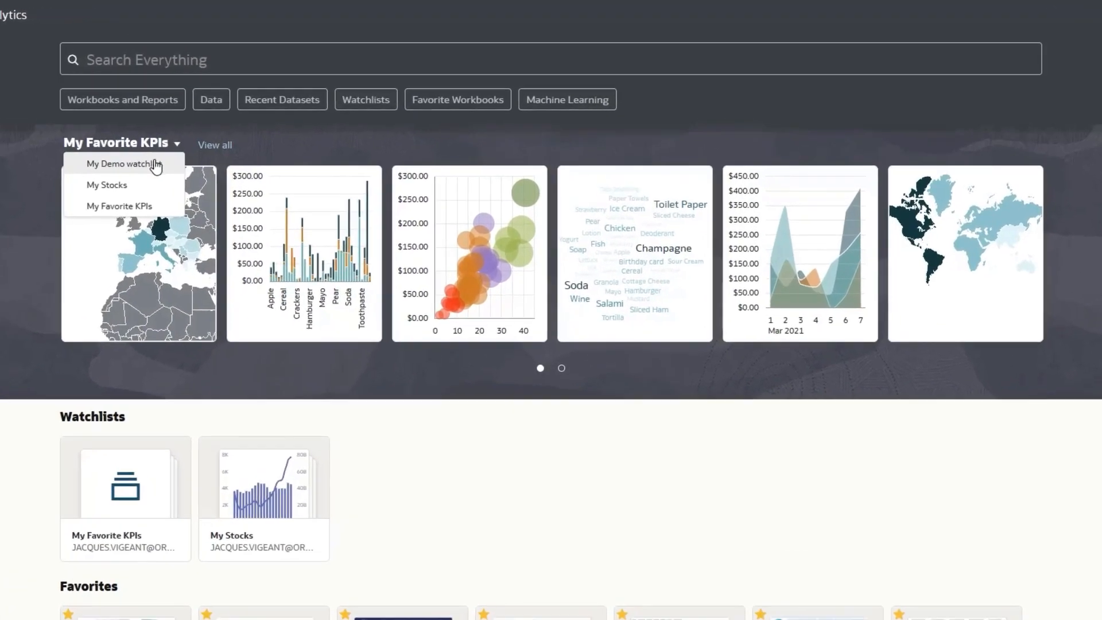
click(121, 164)
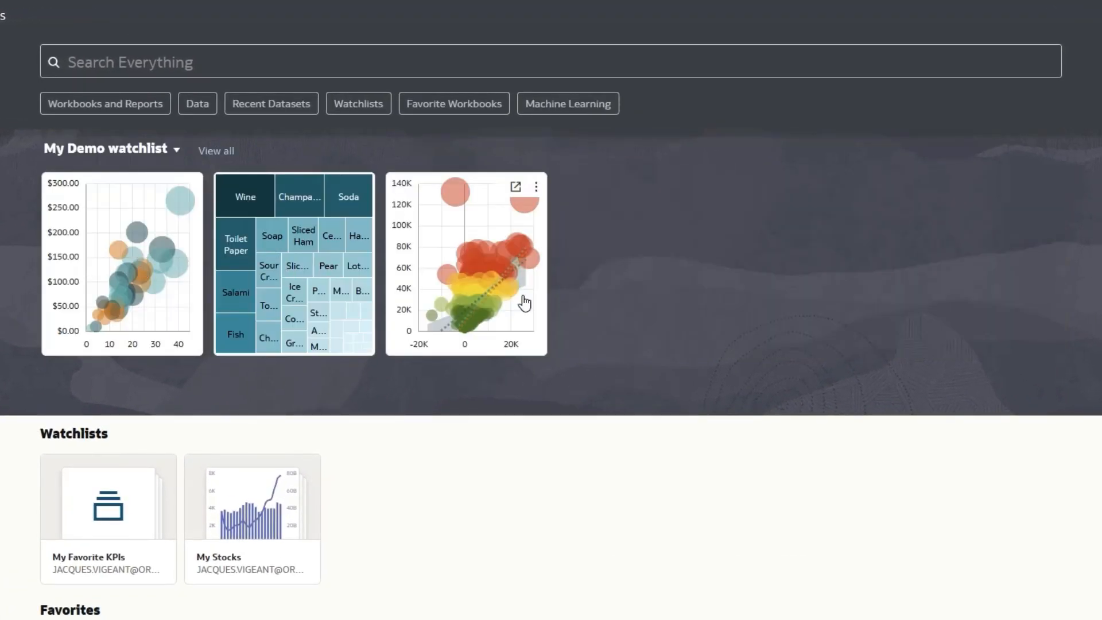
mouse_move(581, 493)
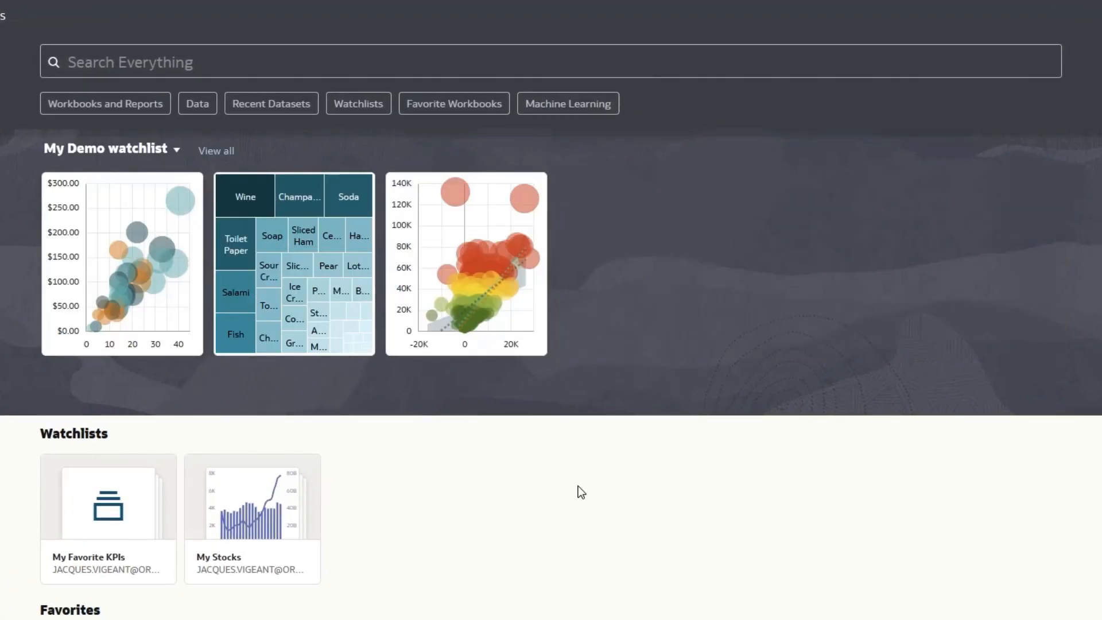
mouse_move(750, 9)
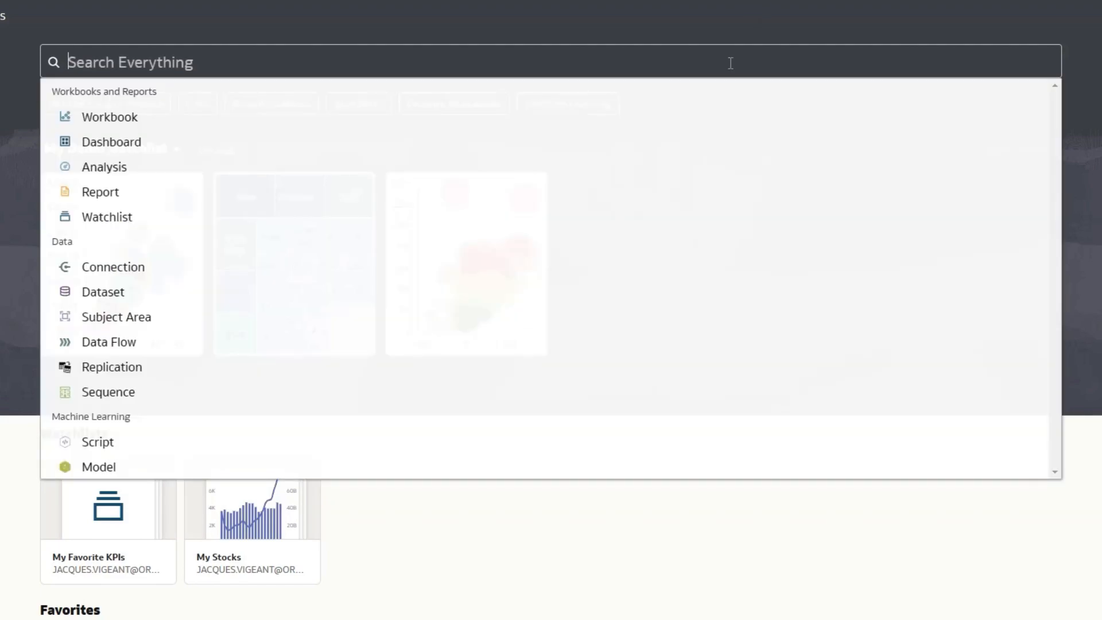
Step: Run the Ask query 'revenue by product in europe' from the Search Everything bar
text(re)
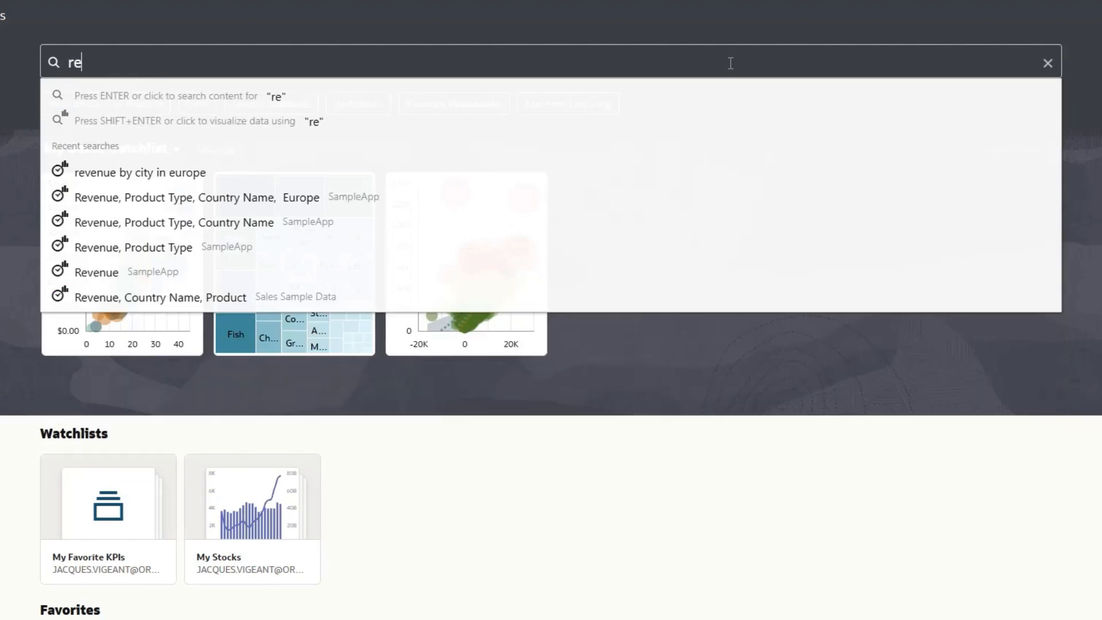
text(venue by)
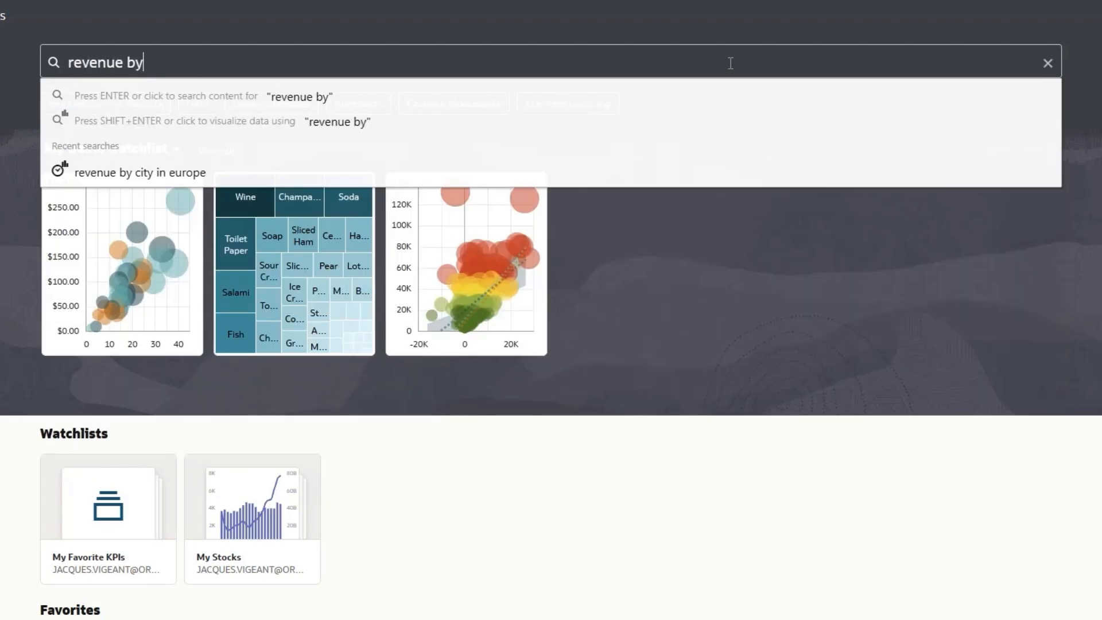
text(product in)
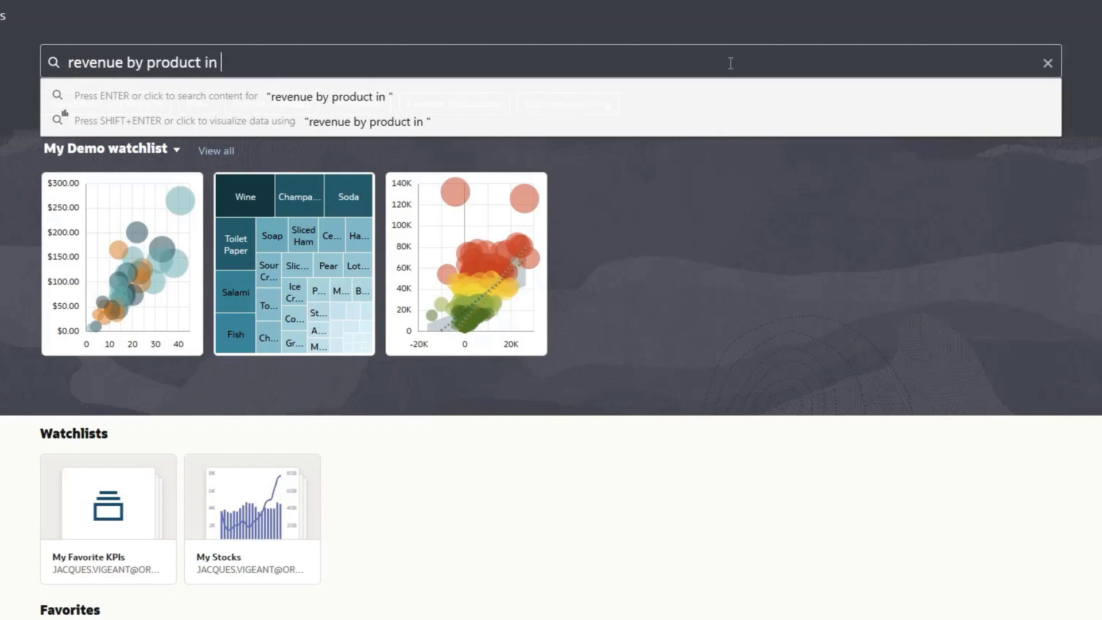
text(europe)
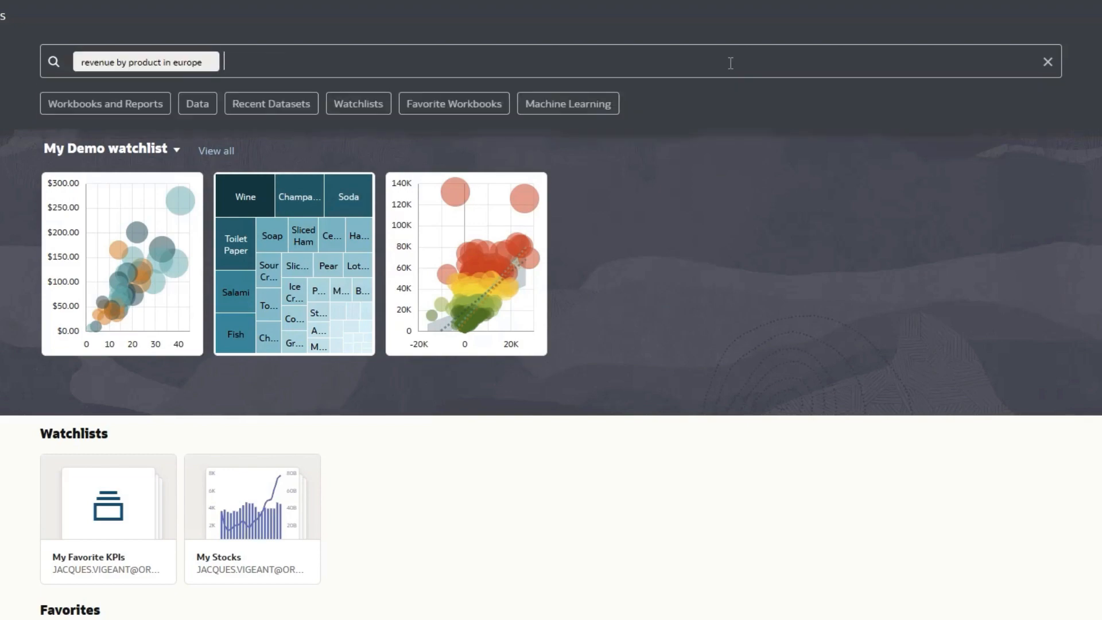
key(Return)
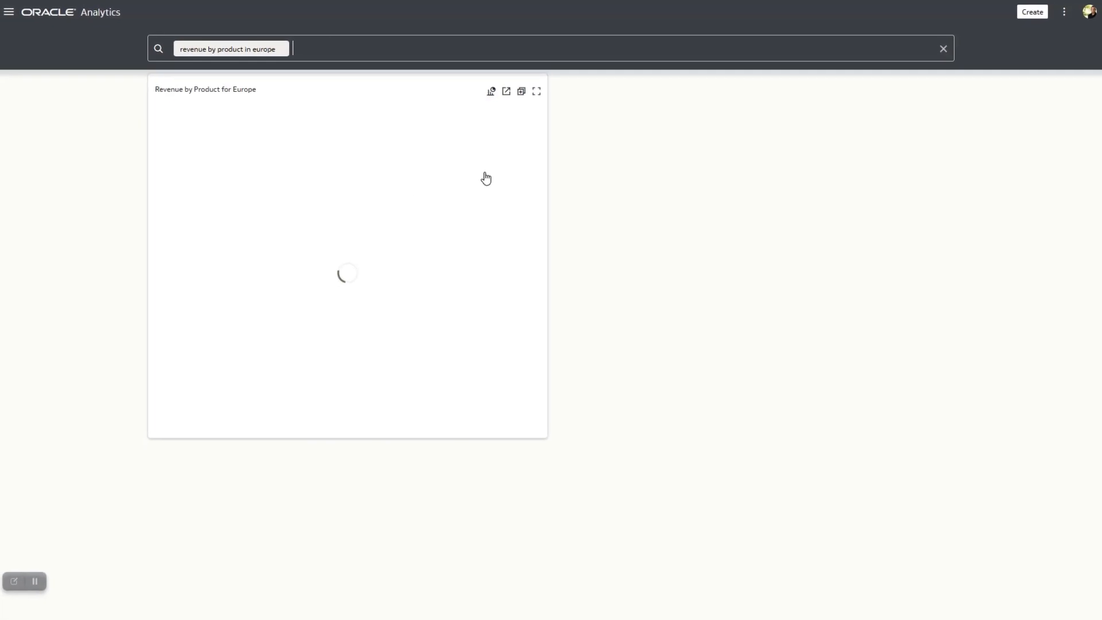
Step: Add the Revenue by Product for Europe bar chart to My Demo watchlist
click(521, 91)
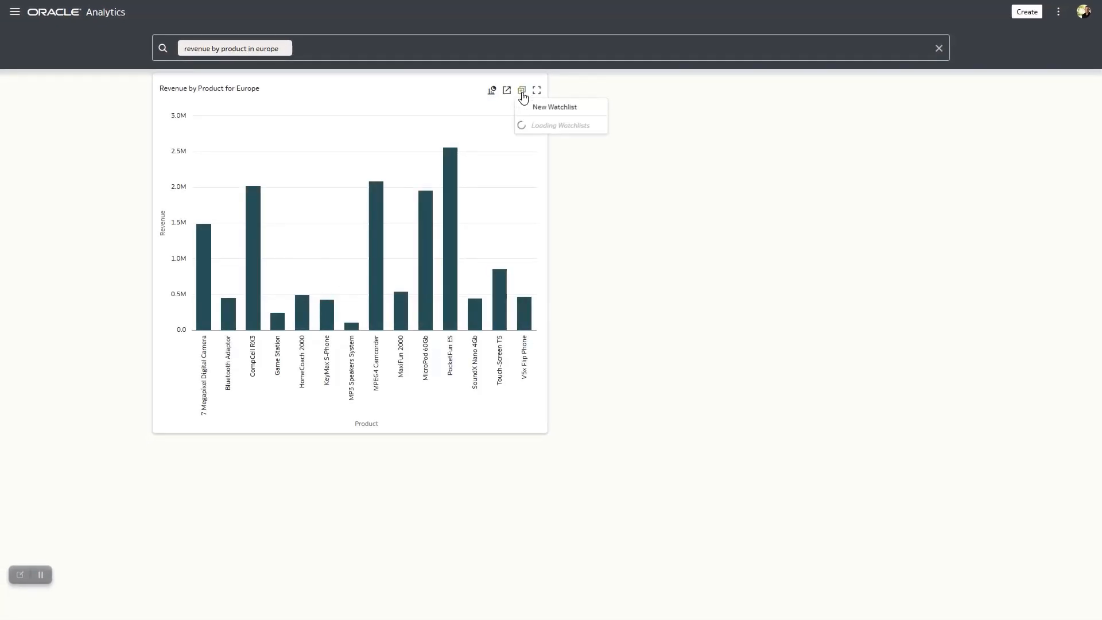
click(560, 125)
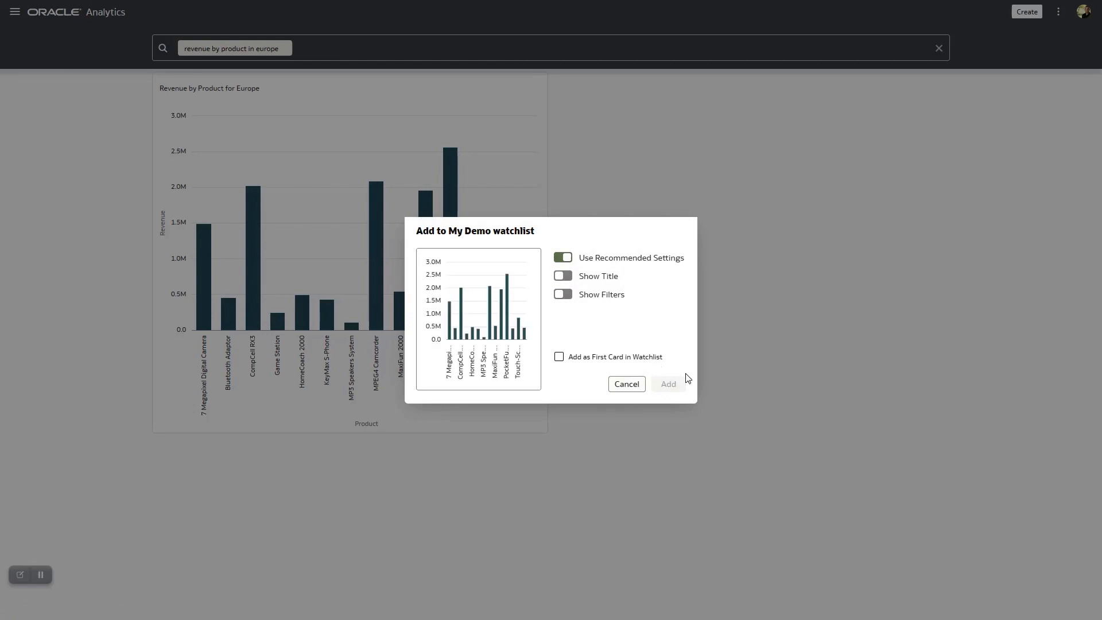
click(625, 383)
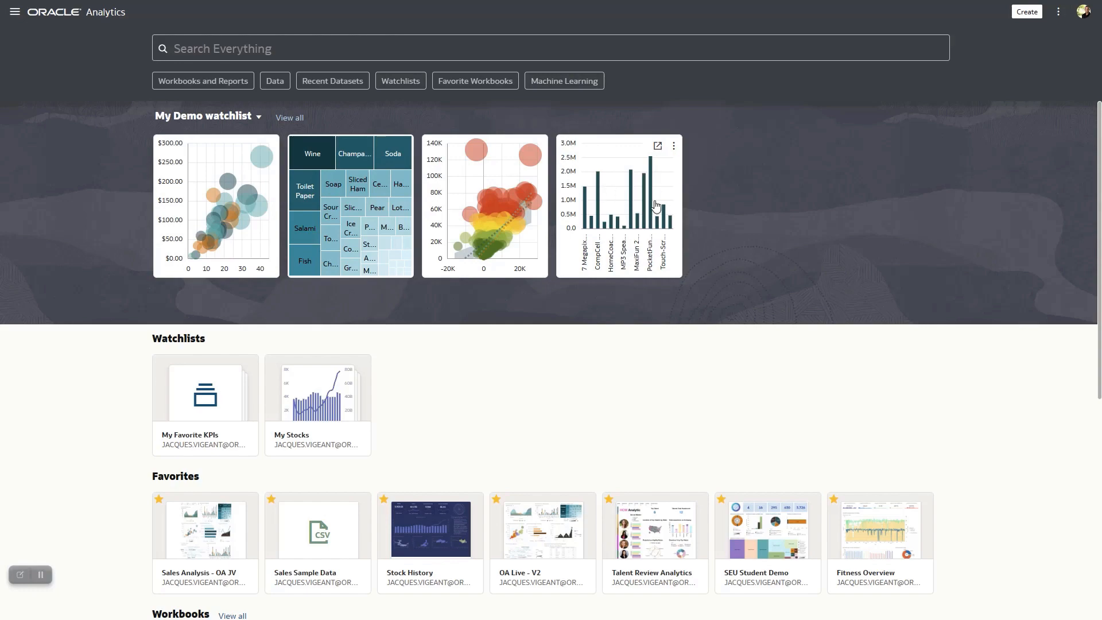
mouse_move(656, 202)
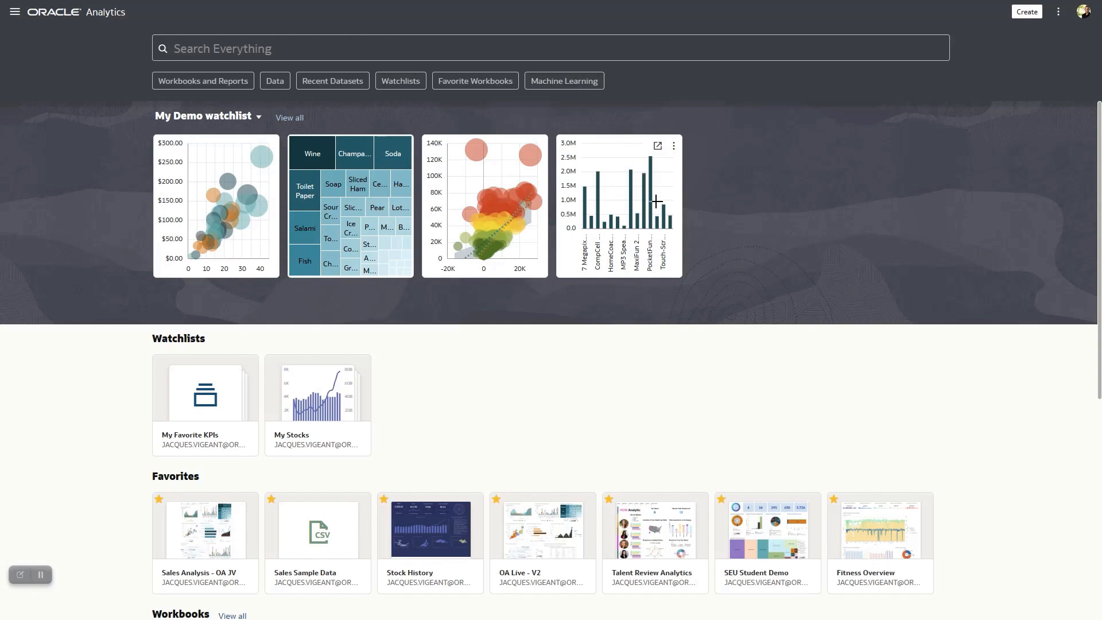
mouse_move(368, 261)
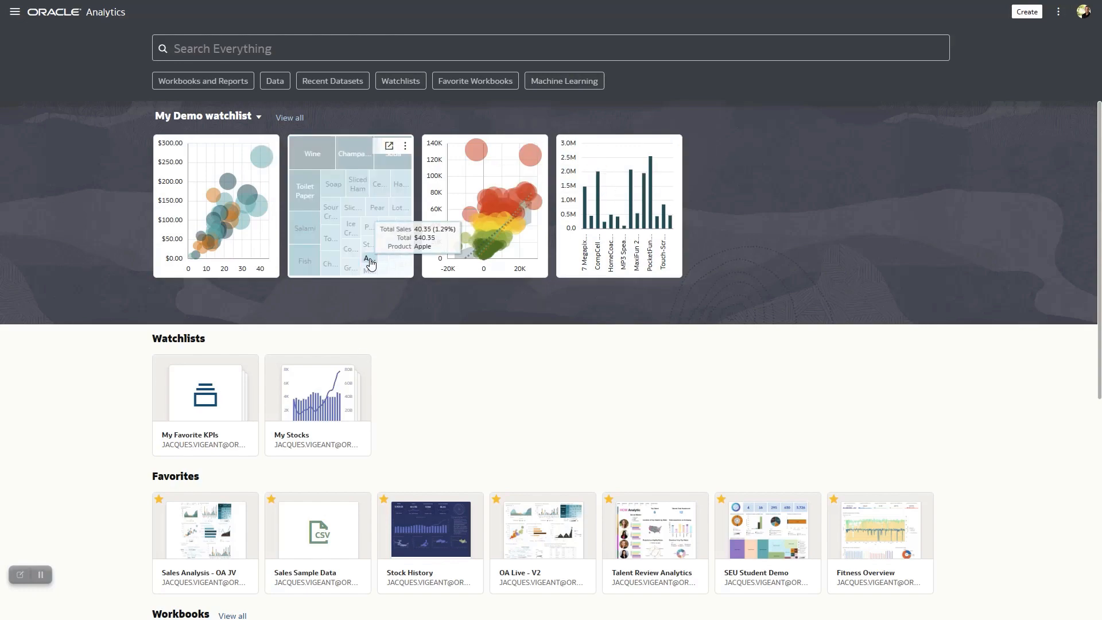
mouse_move(343, 299)
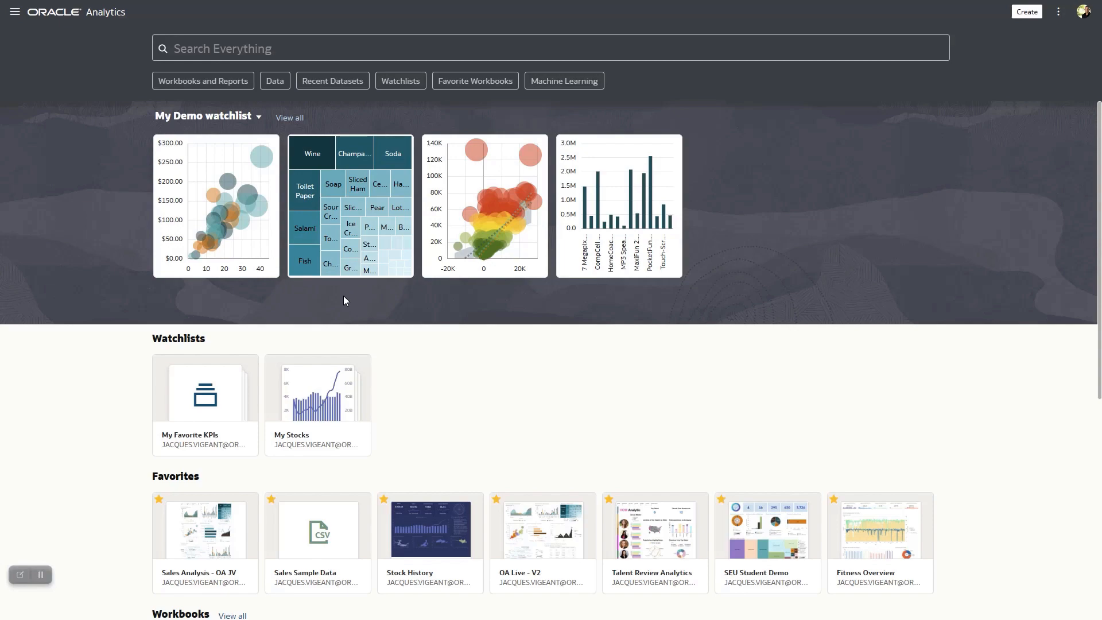
mouse_move(508, 334)
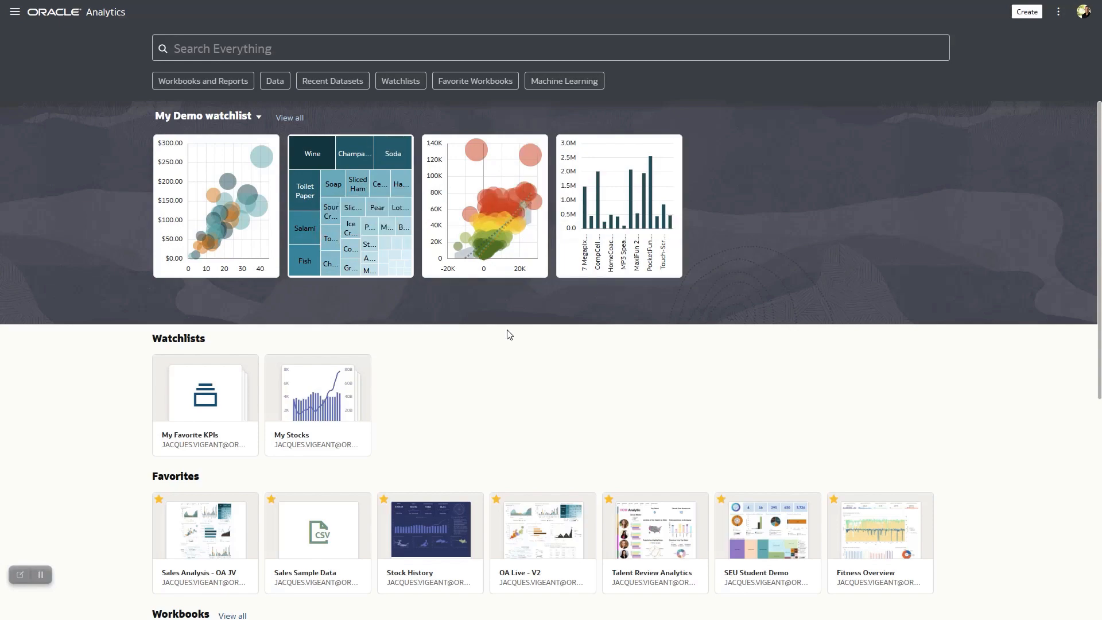
mouse_move(487, 333)
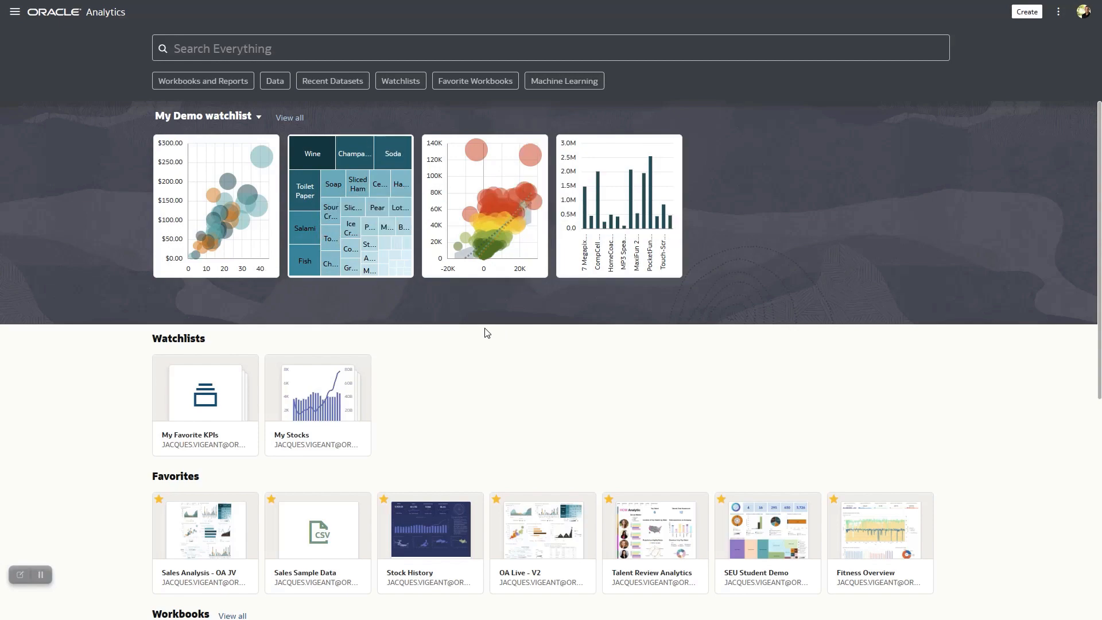
mouse_move(434, 341)
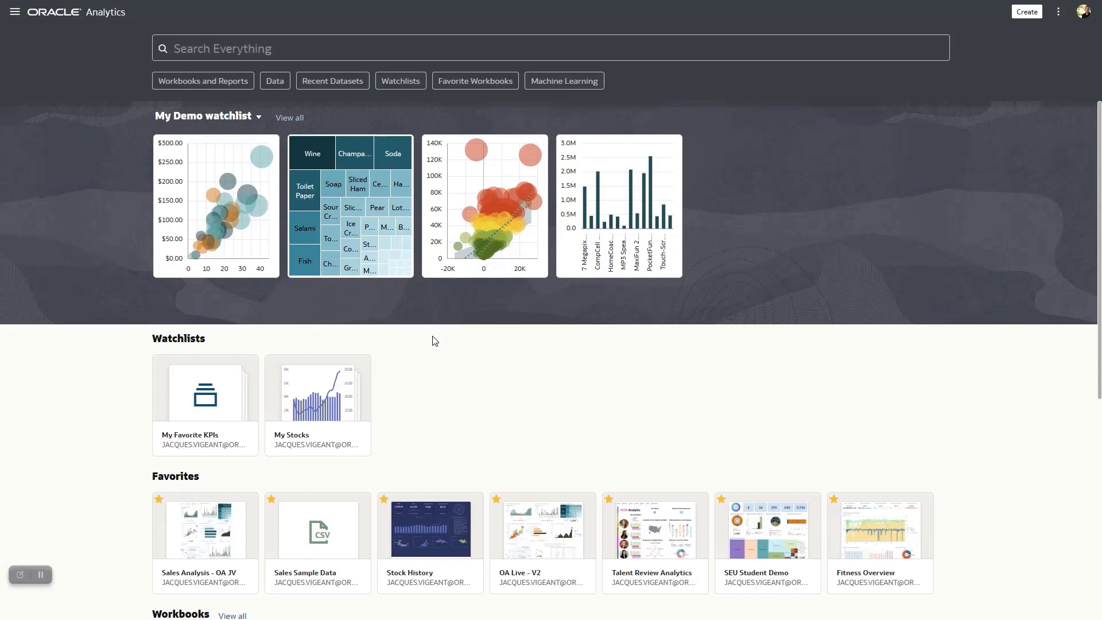
mouse_move(508, 337)
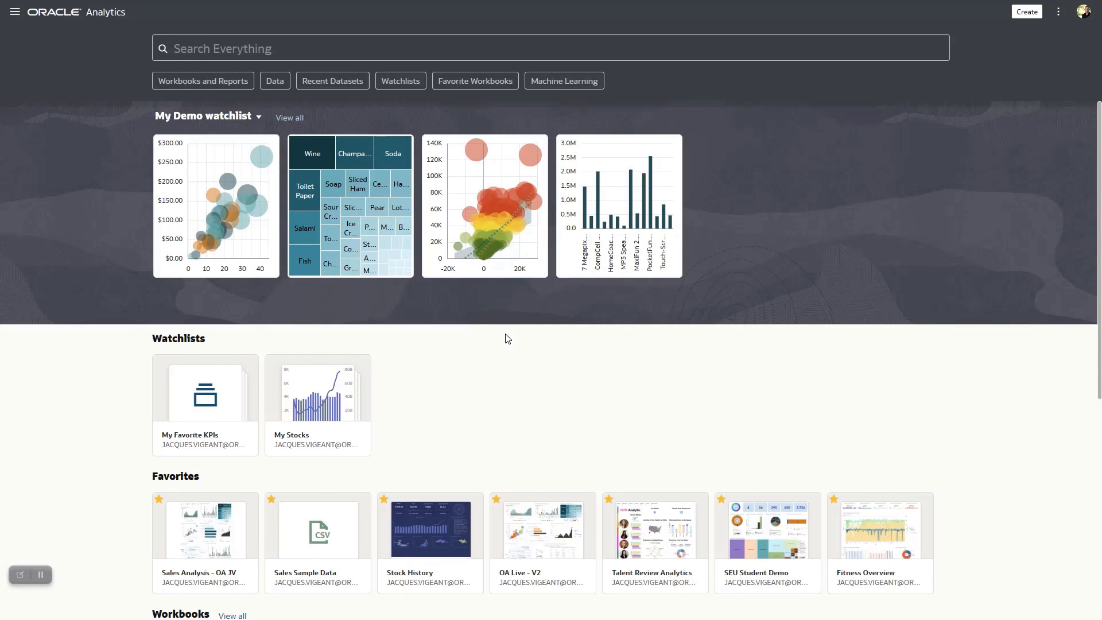
mouse_move(431, 201)
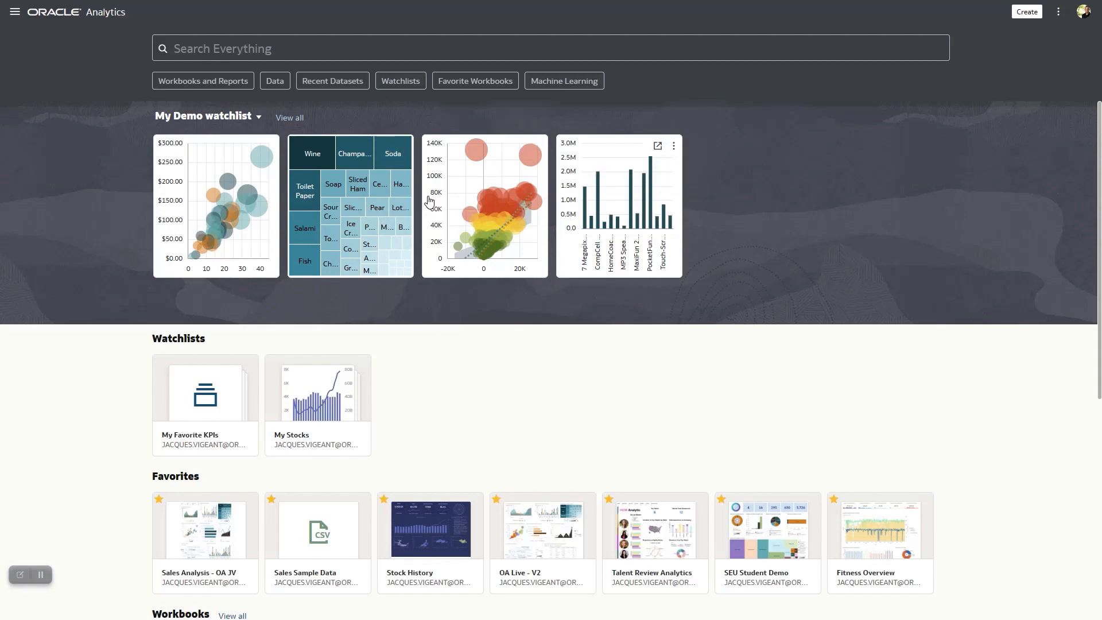
mouse_move(508, 202)
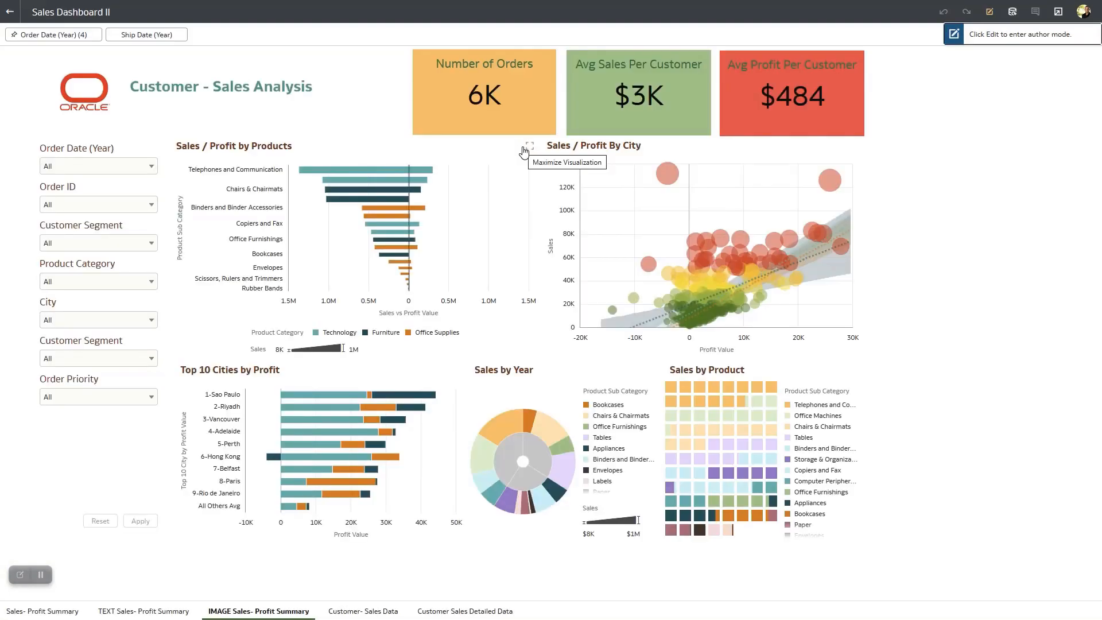
mouse_move(699, 199)
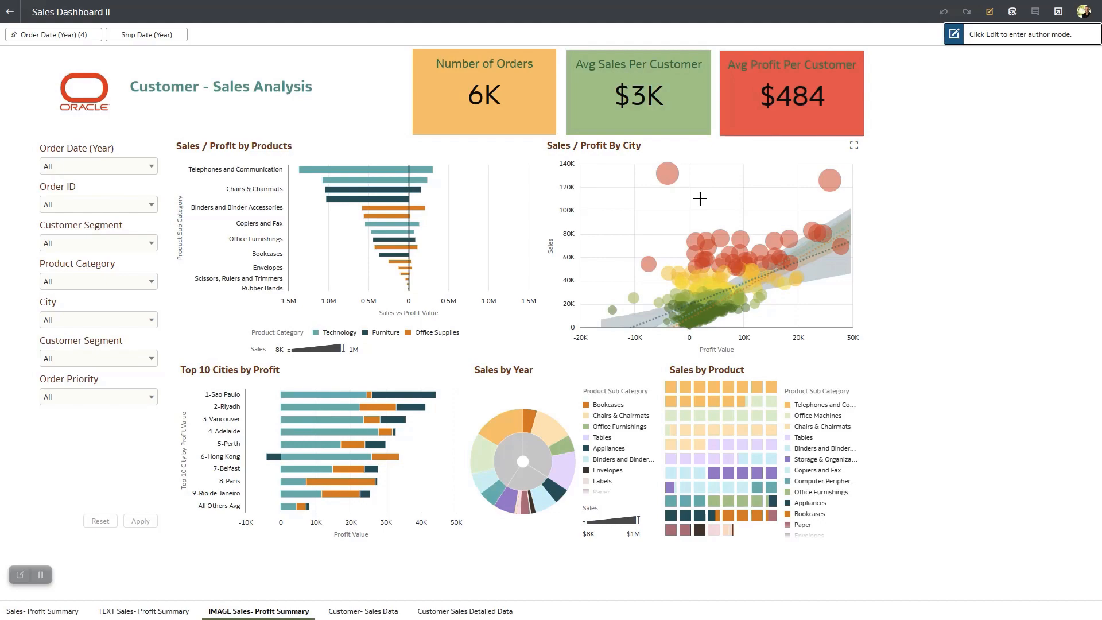
mouse_move(546, 246)
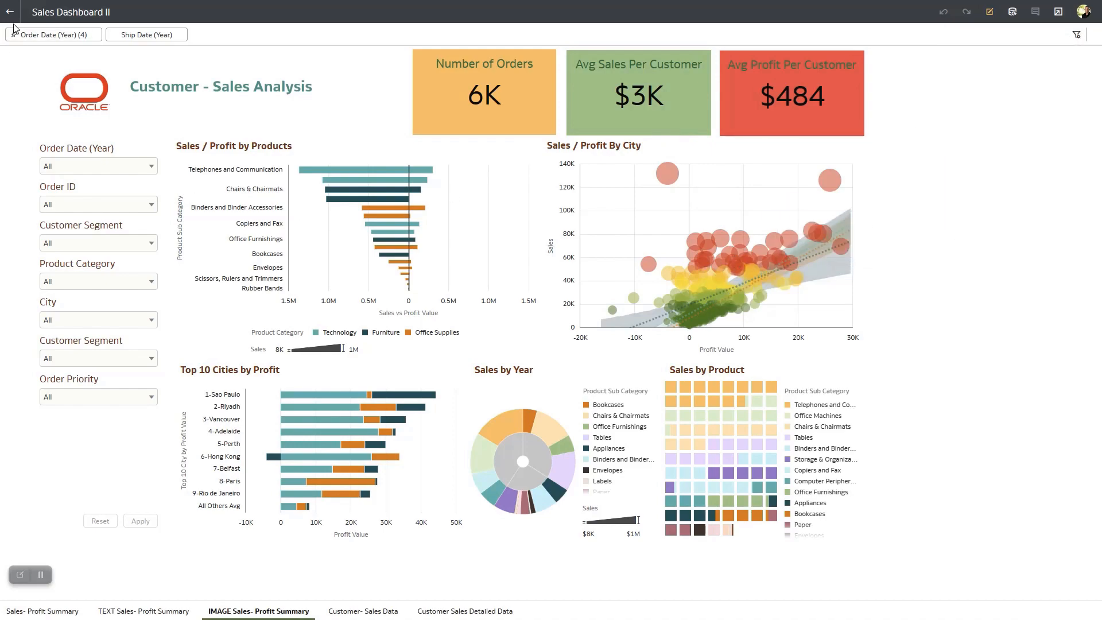
click(10, 12)
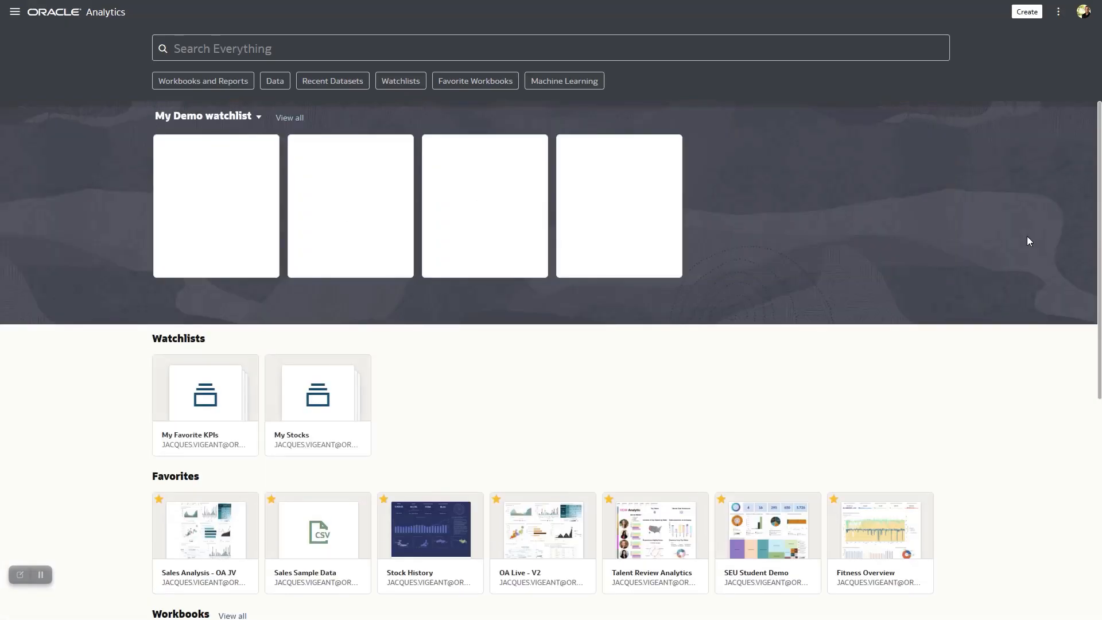
Step: Reorder My Demo watchlist in View all so the bar chart is first and the treemap last, then close
click(259, 117)
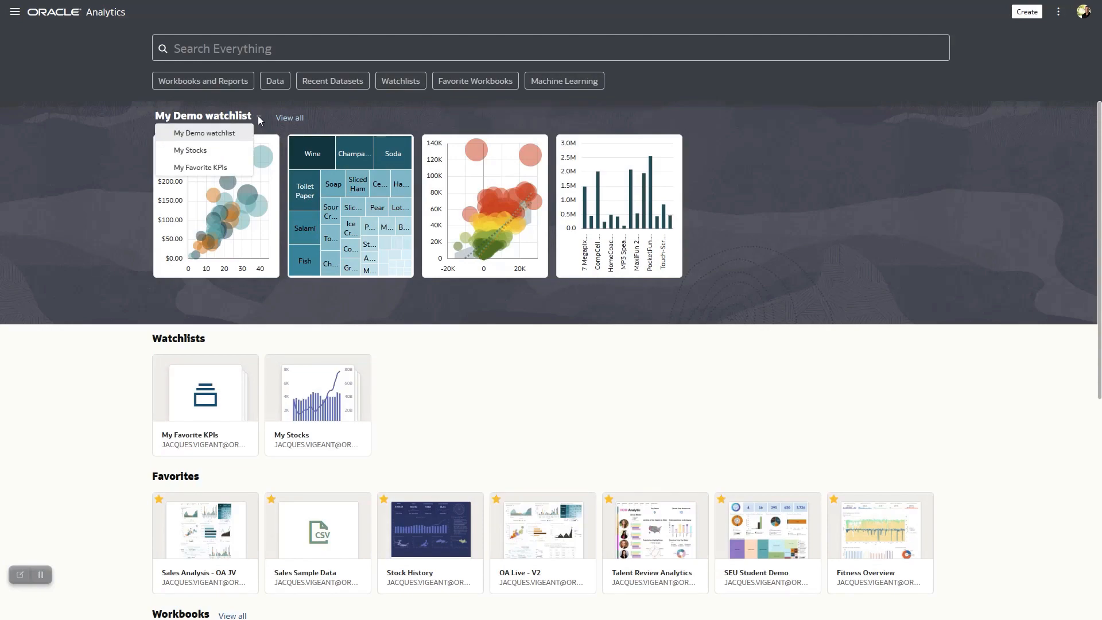
click(204, 133)
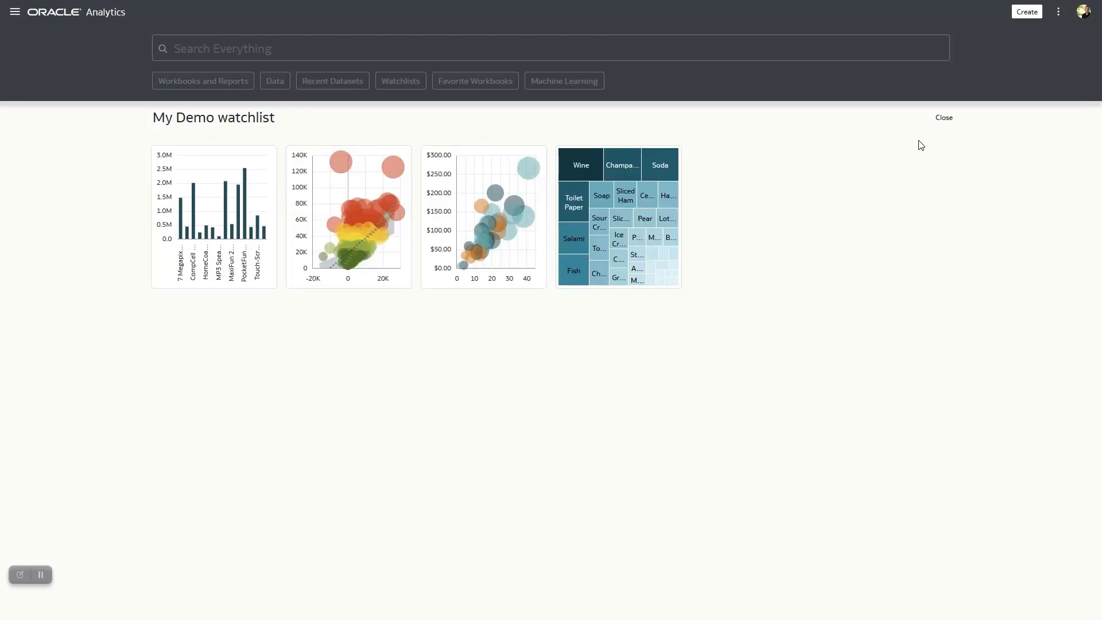
click(944, 117)
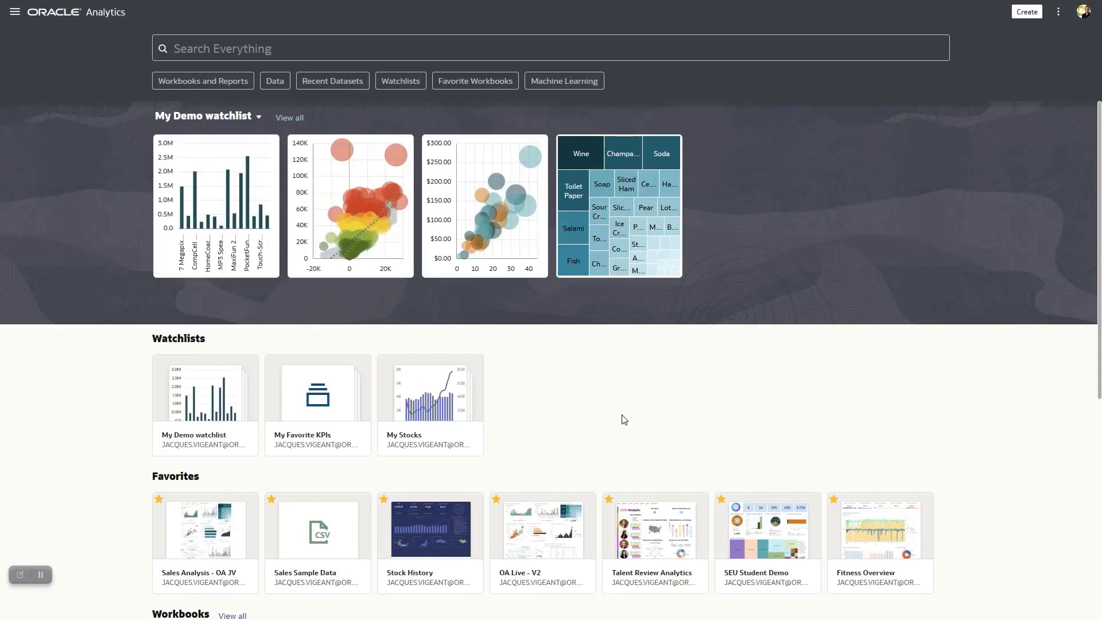
mouse_move(646, 431)
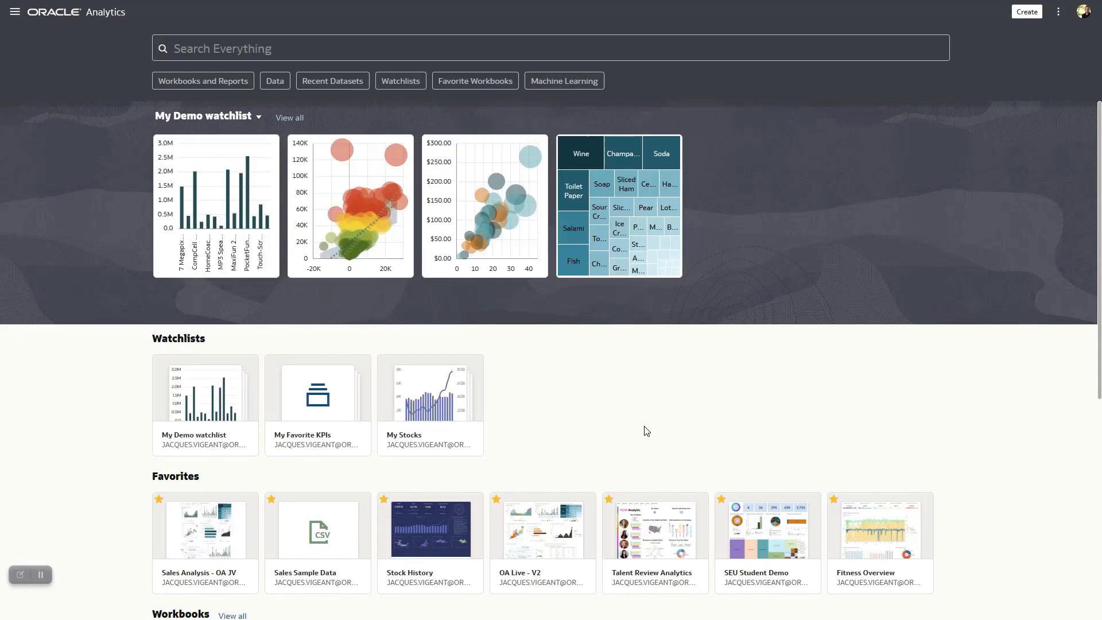